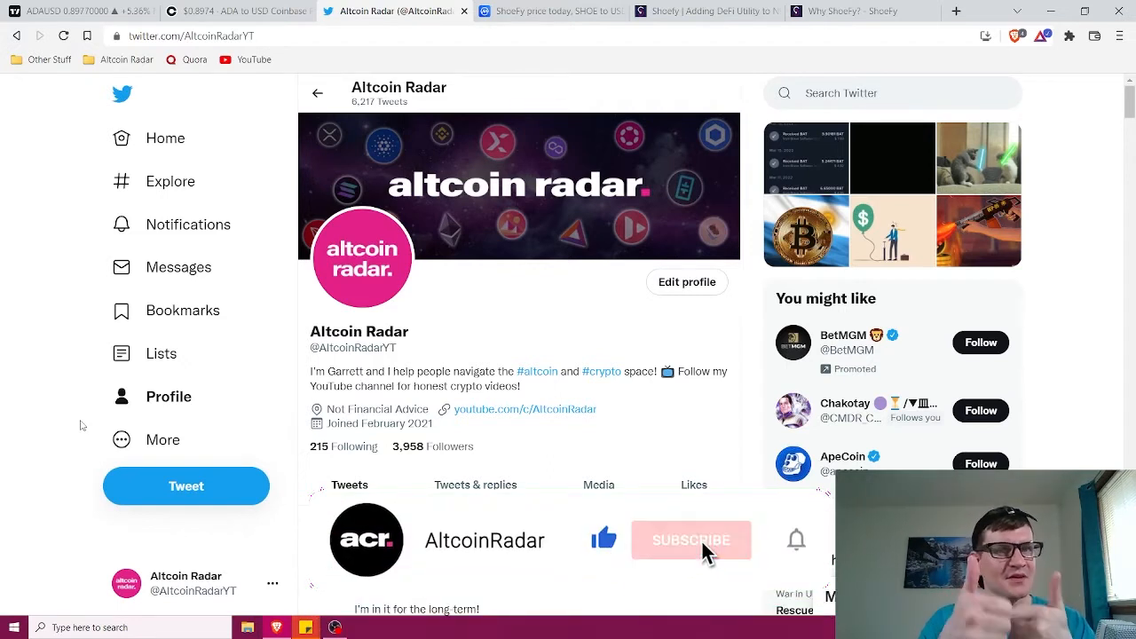
Step: View the ShoeFy (SHOE) CoinMarketCap page with its $0.05641 price, market cap and supply
left_click(693, 540)
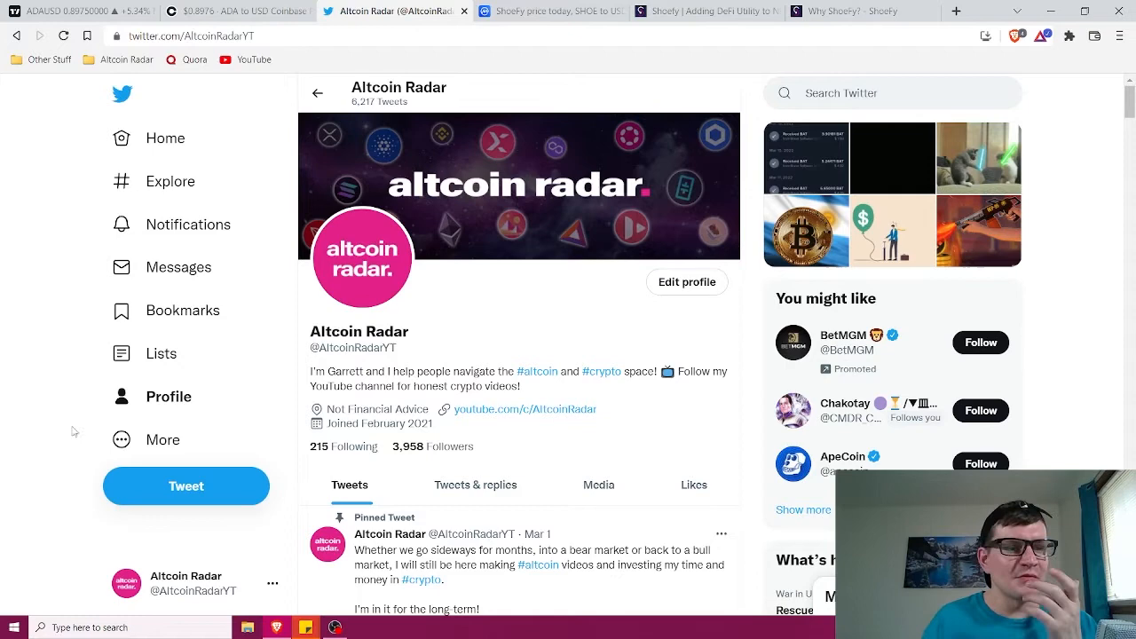
left_click(549, 11)
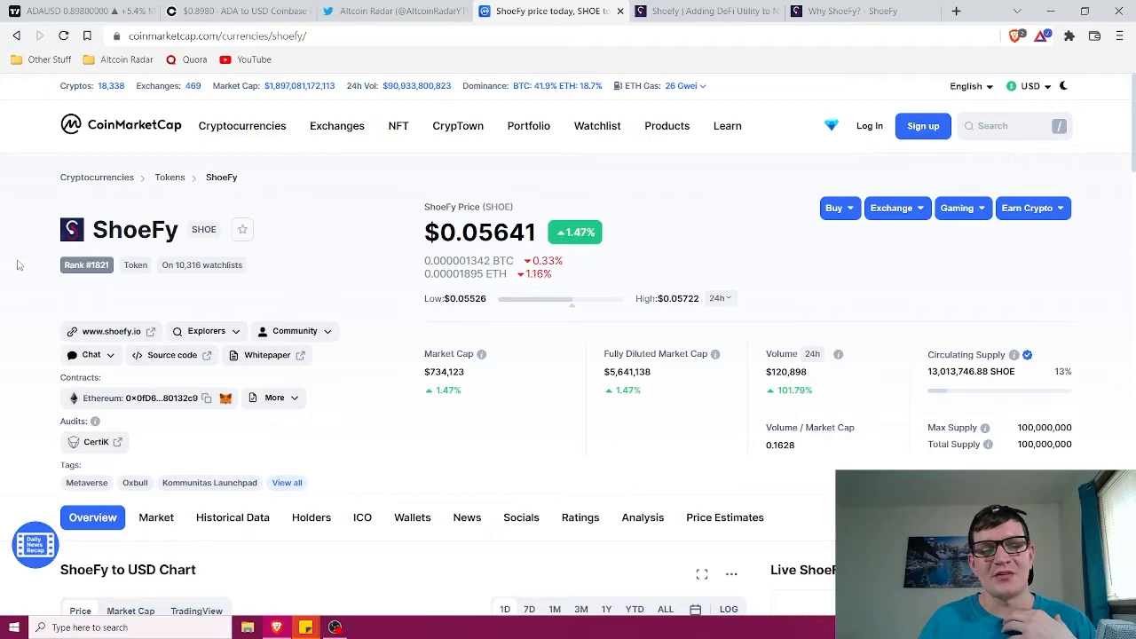
mouse_move(397, 125)
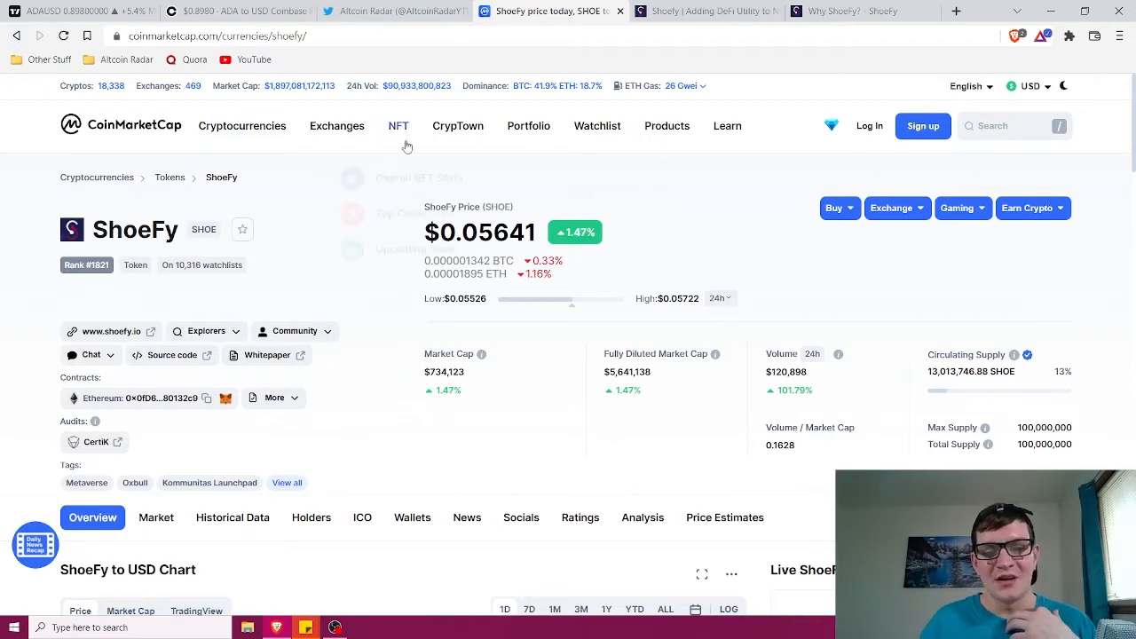
Step: Show the shoefy.io homepage hero banner for the ShoeFy NFT collection
left_click(701, 11)
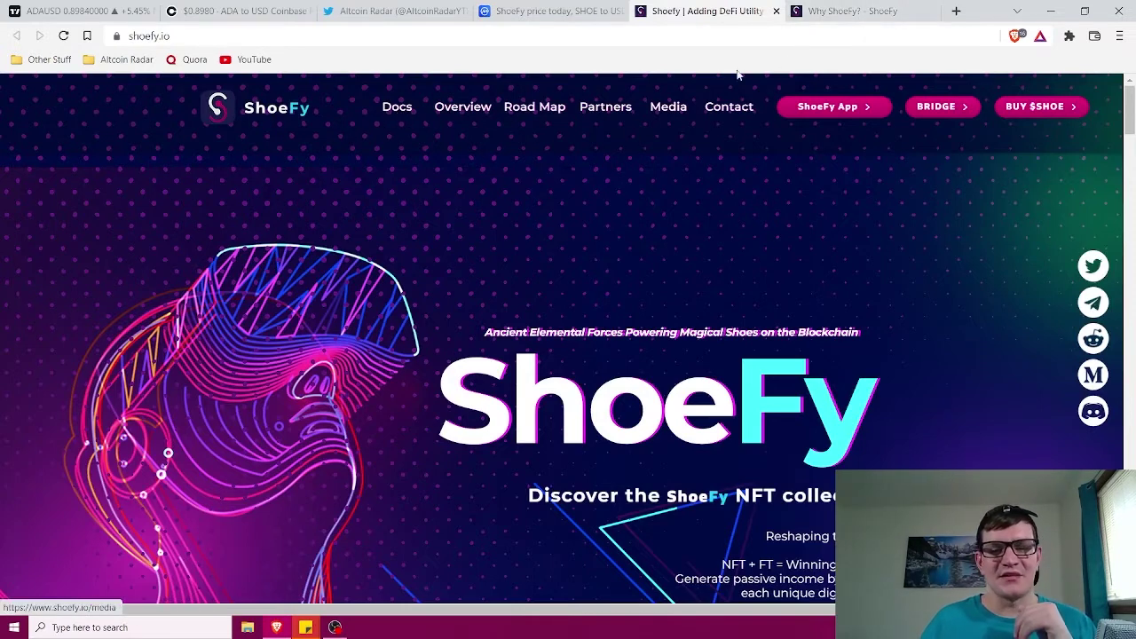
mouse_move(831, 318)
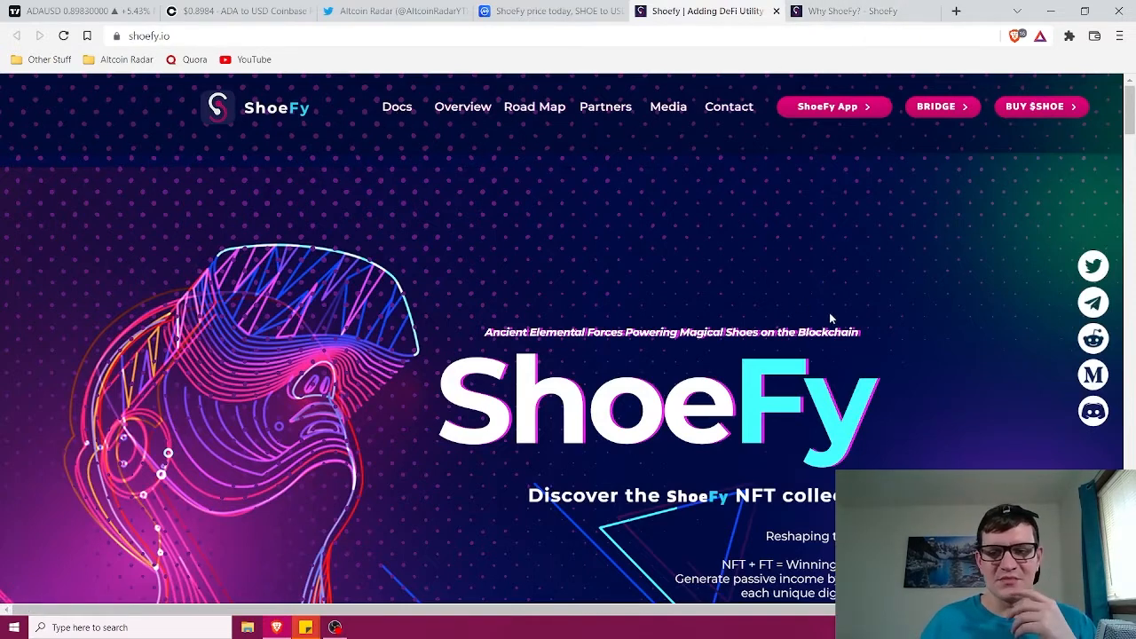
Step: Read the lite paper's Why ShoeFy? page down to its user-friendly interface section
left_click(855, 11)
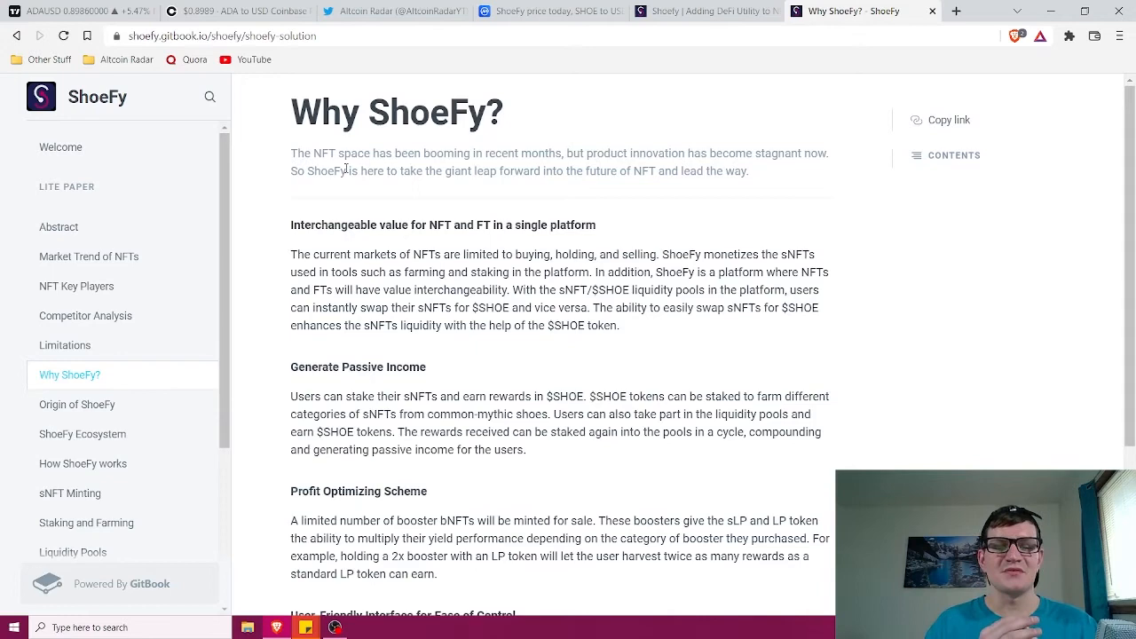
mouse_move(433, 121)
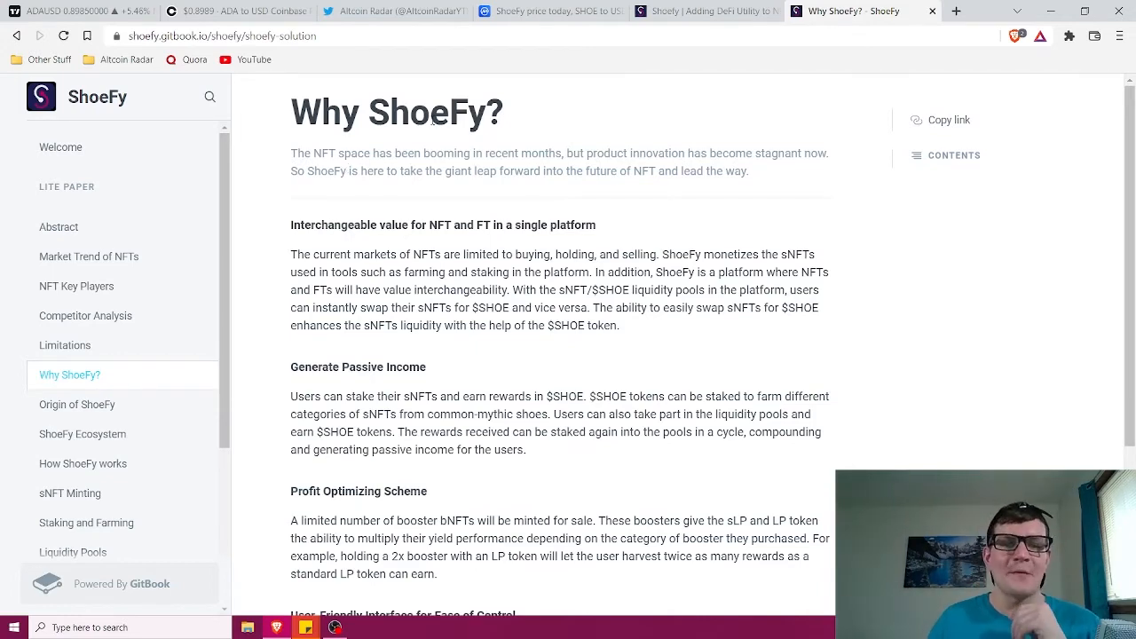
scroll("down", 3)
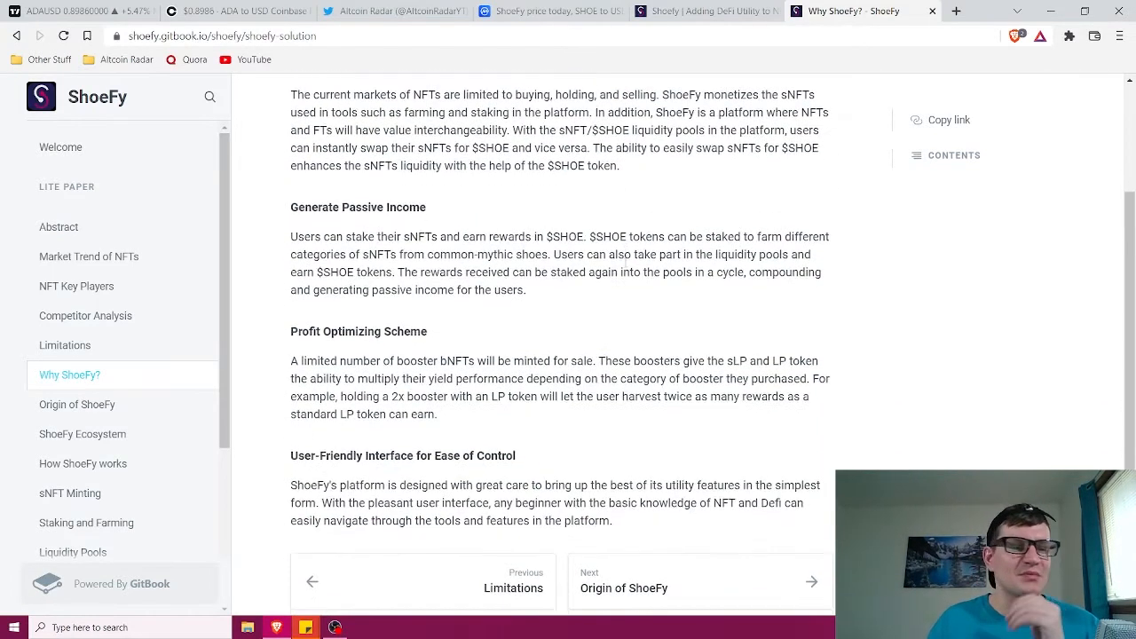
scroll("down", 3)
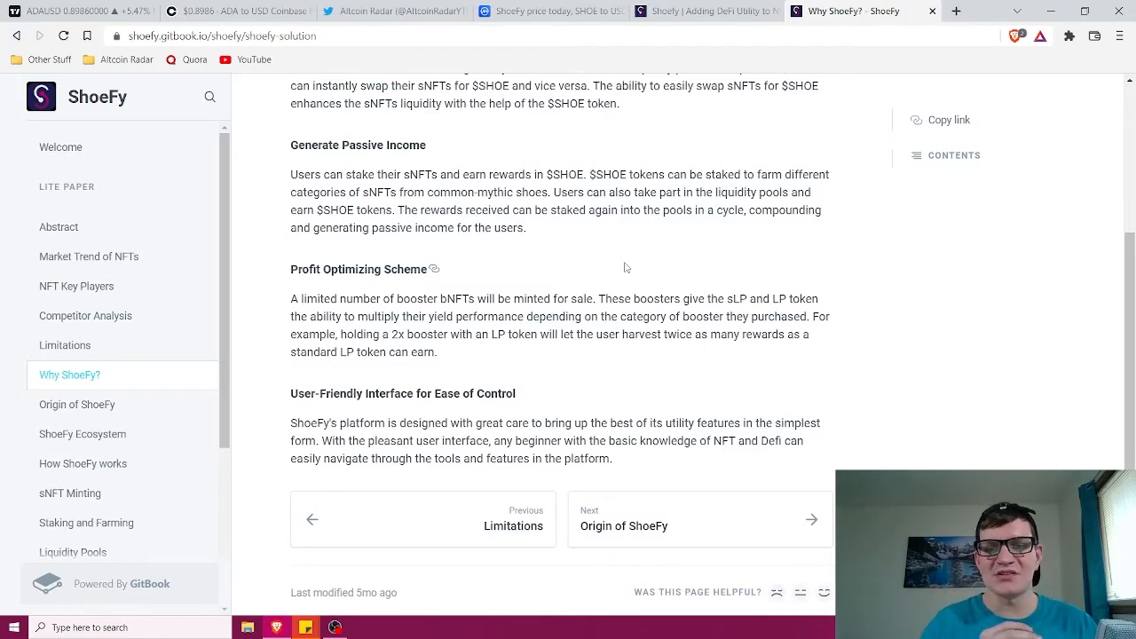
mouse_move(108, 362)
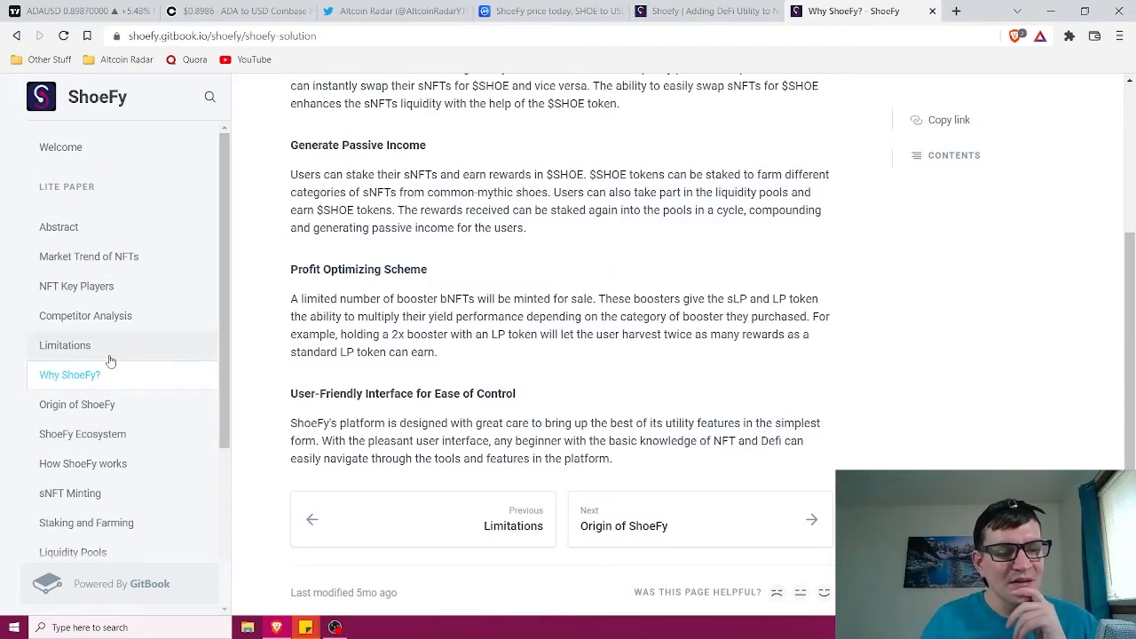
scroll("down", 3)
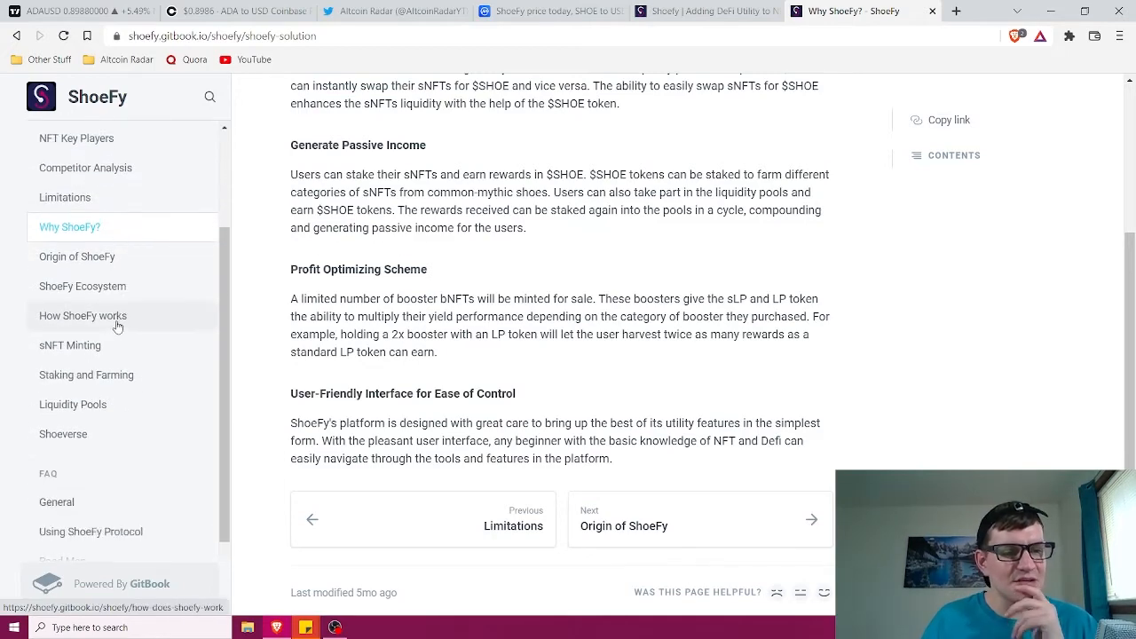
Step: Read the How ShoeFy works page through Steps 2–6 to the Previous/Next links
left_click(82, 316)
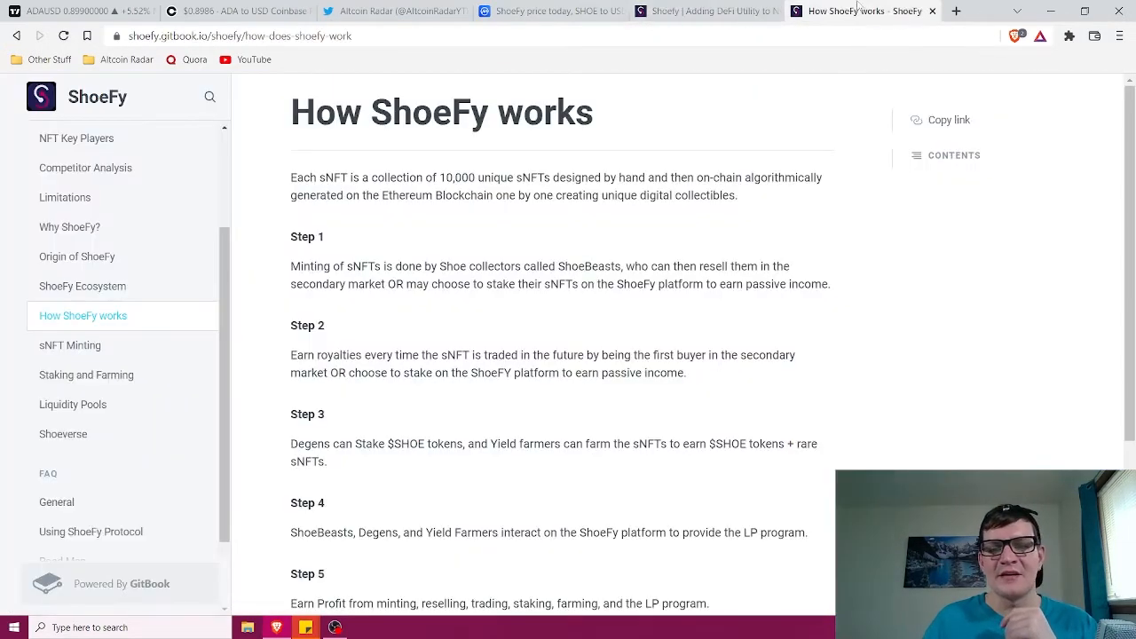
mouse_move(737, 132)
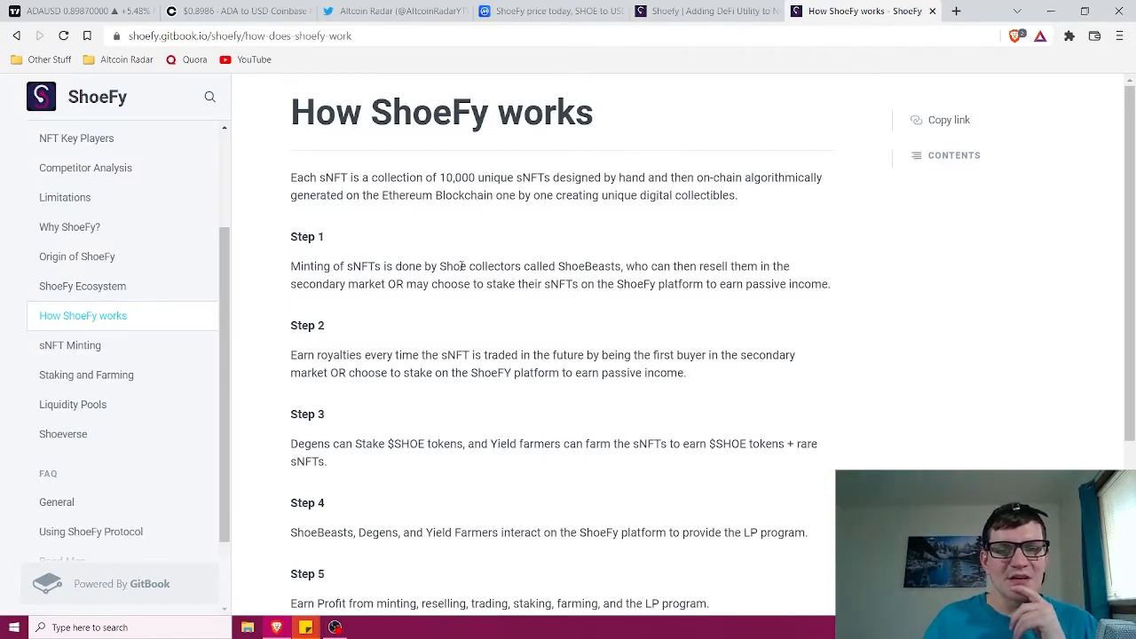
mouse_move(397, 199)
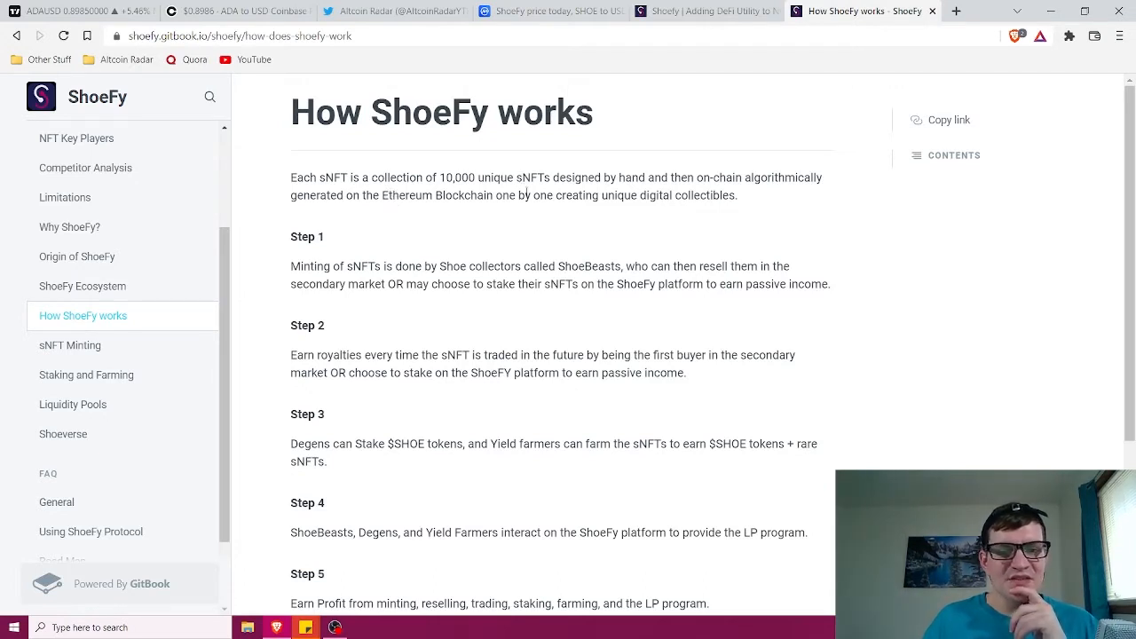
mouse_move(671, 192)
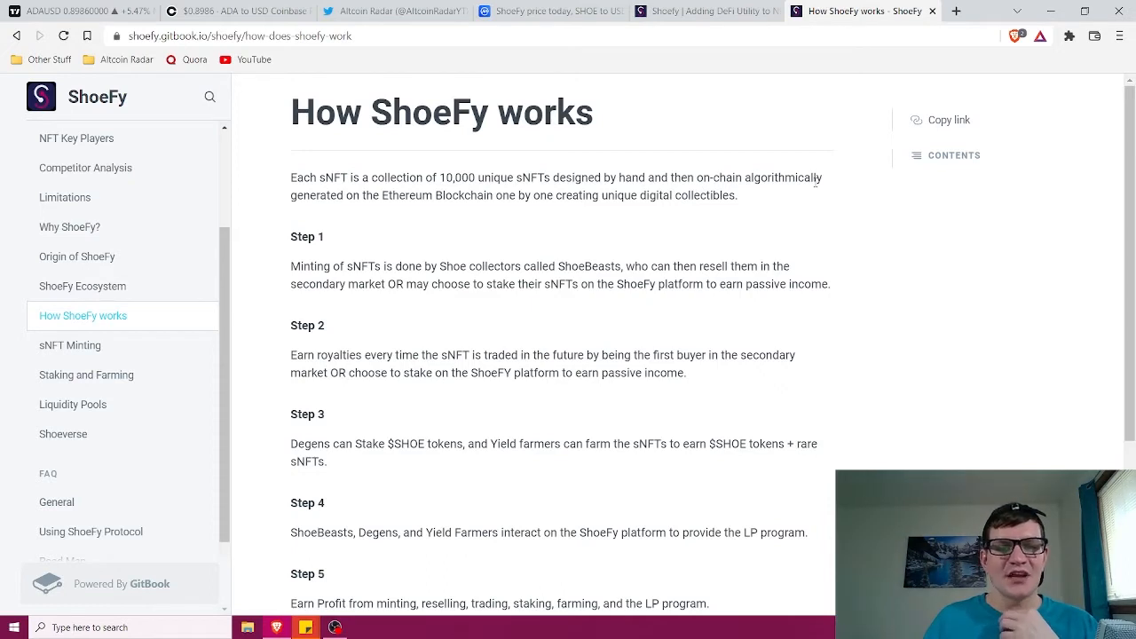
mouse_move(540, 212)
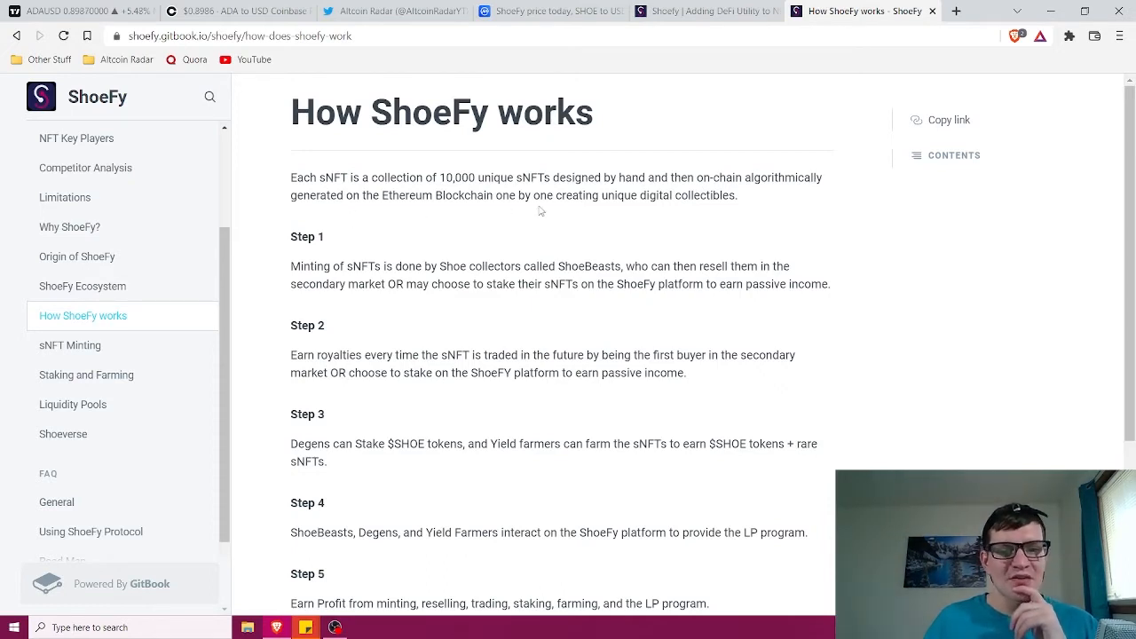
mouse_move(657, 216)
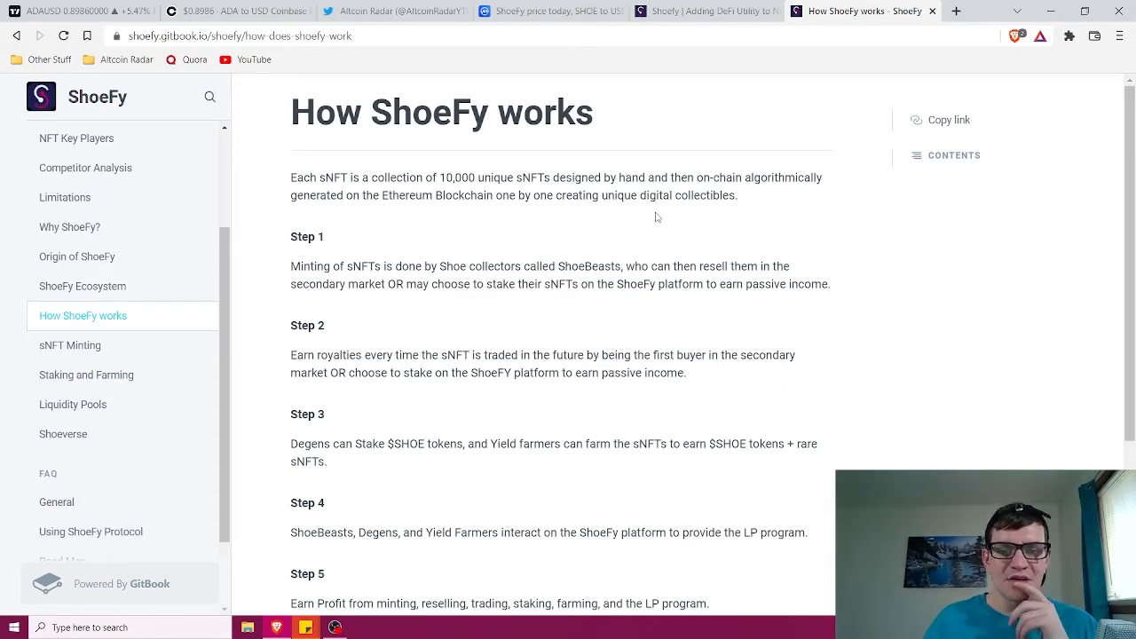
mouse_move(322, 249)
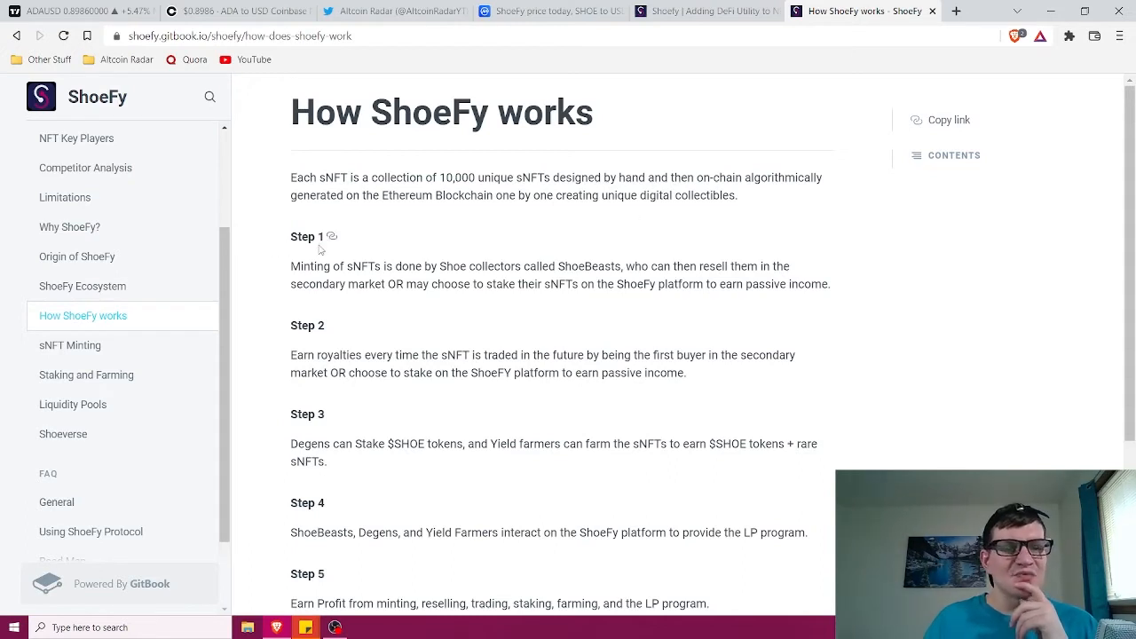
mouse_move(472, 284)
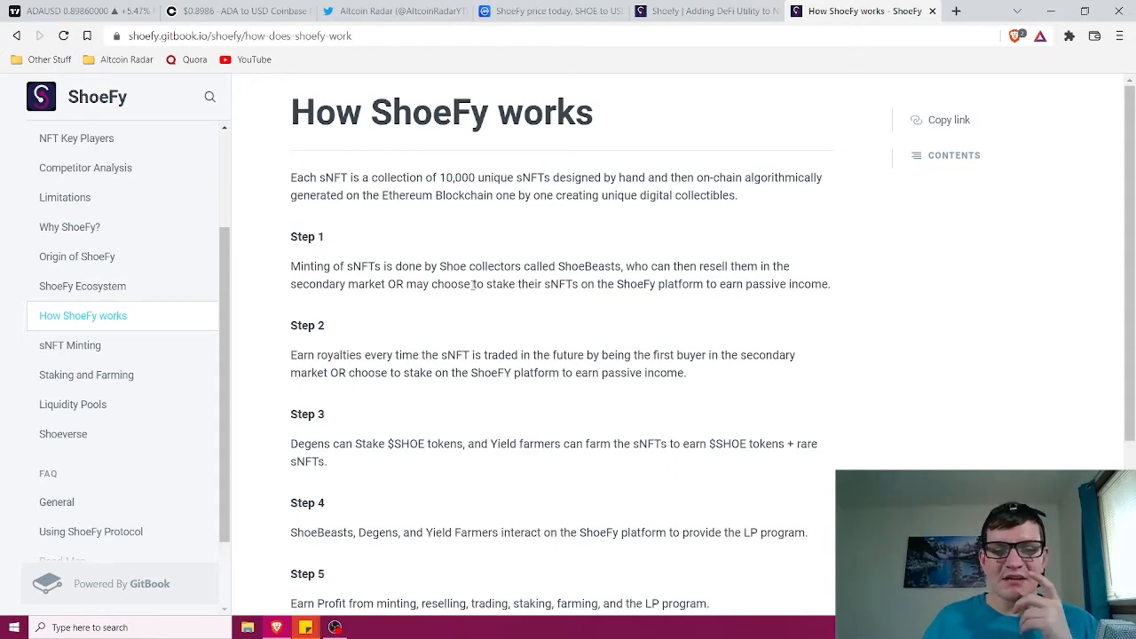
mouse_move(625, 283)
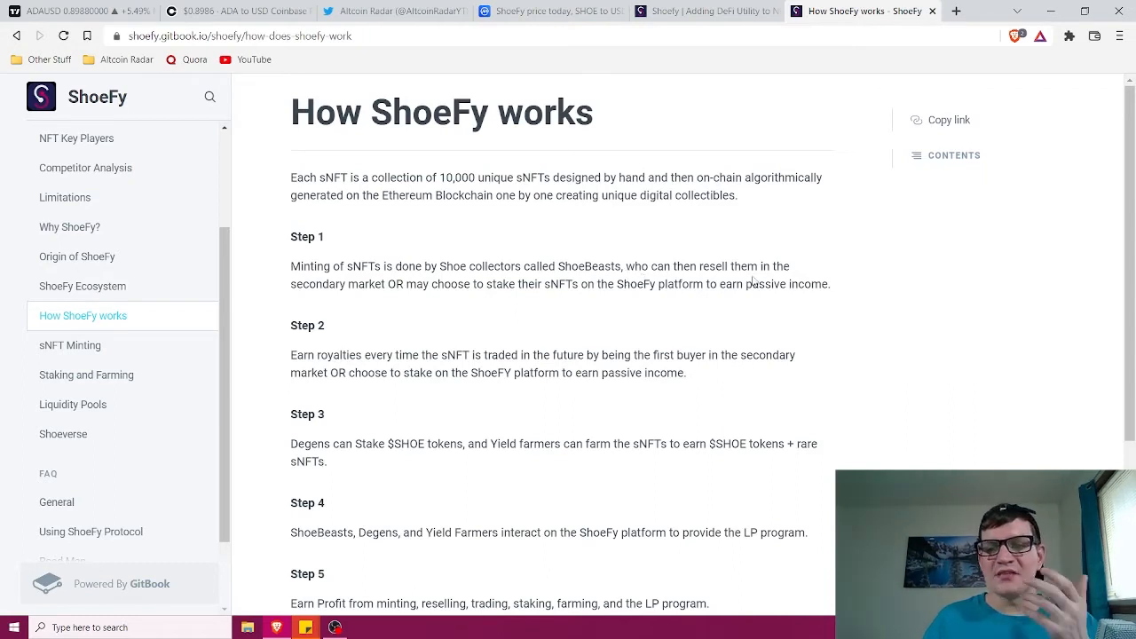
mouse_move(753, 294)
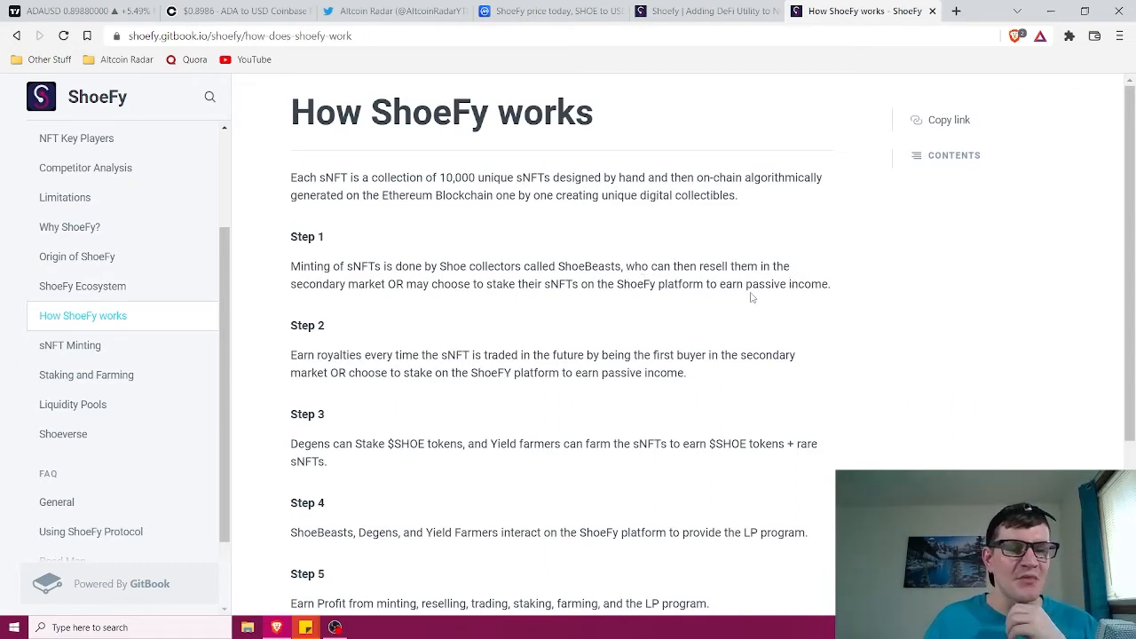
mouse_move(721, 298)
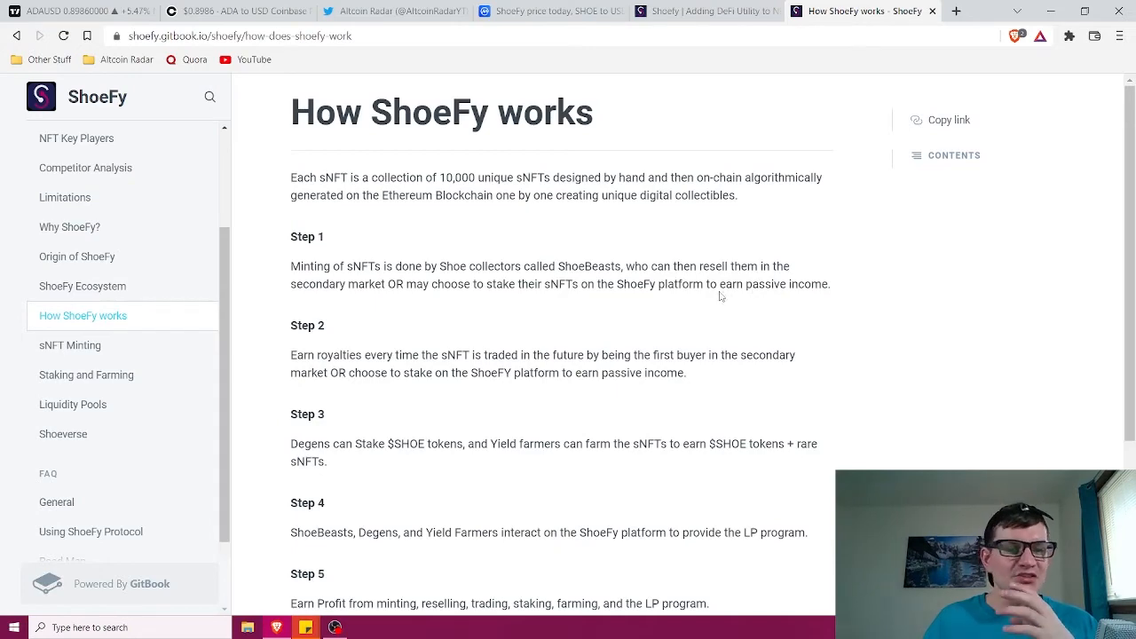
mouse_move(726, 324)
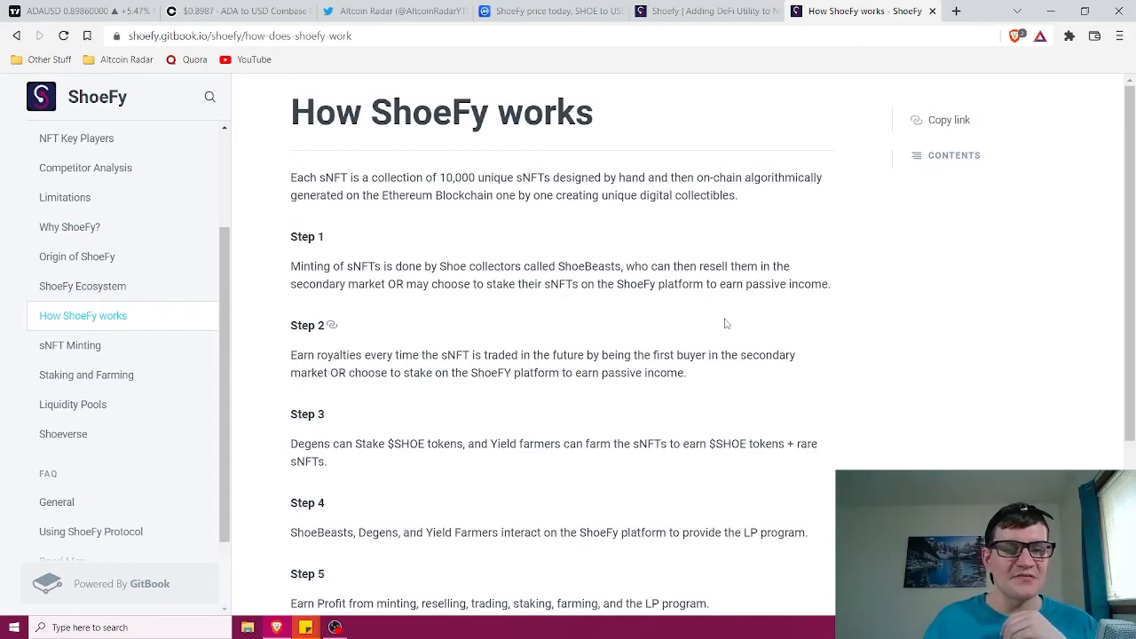
scroll("down", 3)
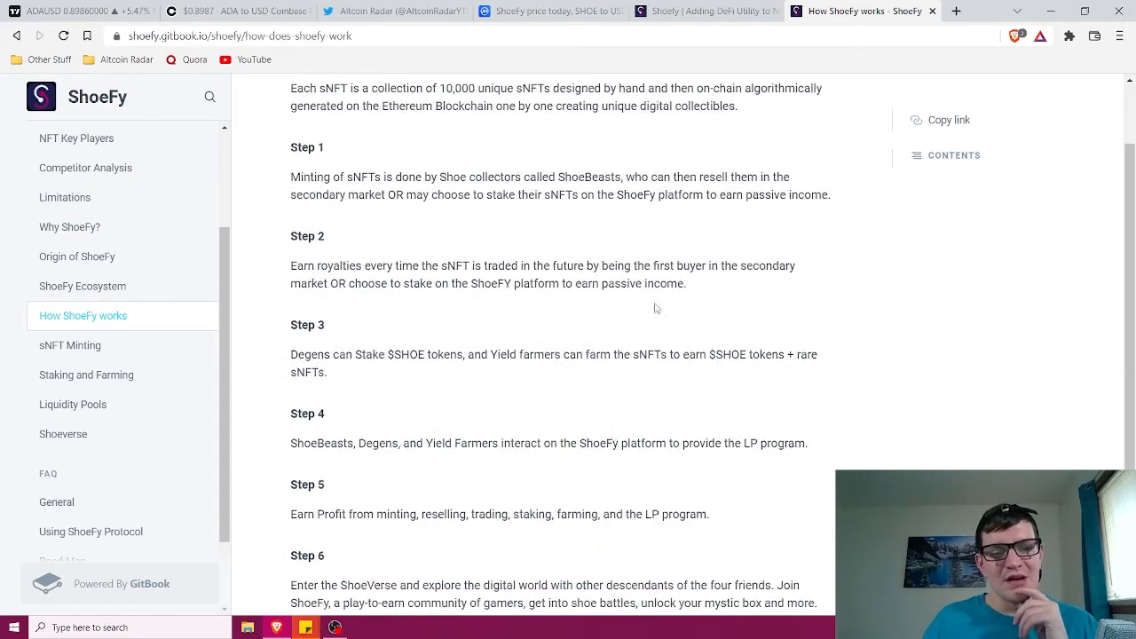
scroll("down", 3)
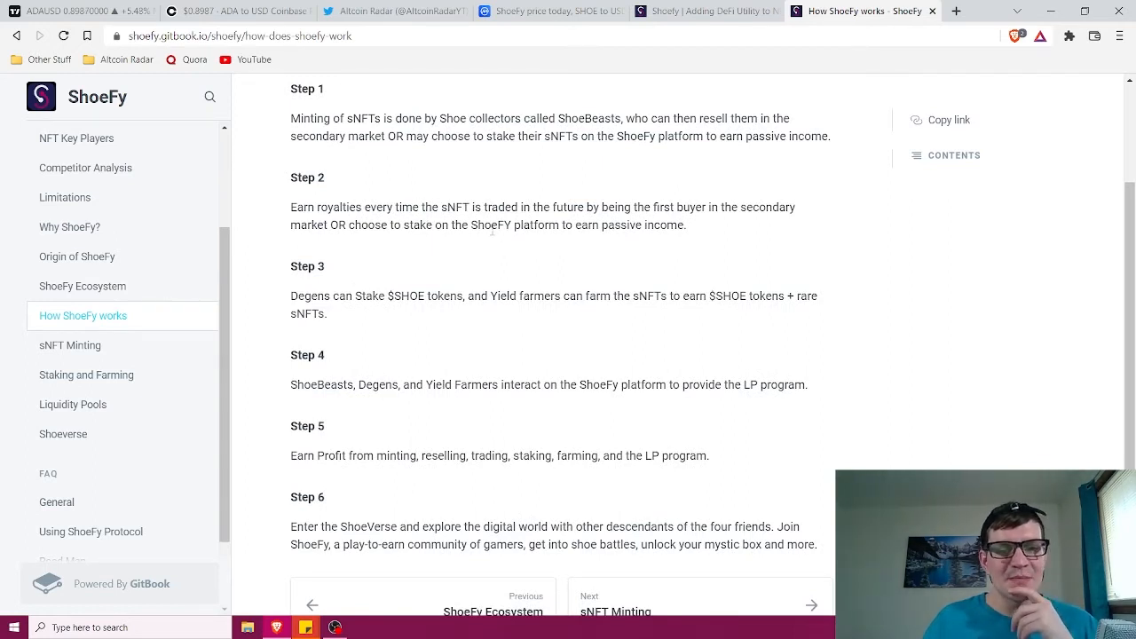
mouse_move(611, 240)
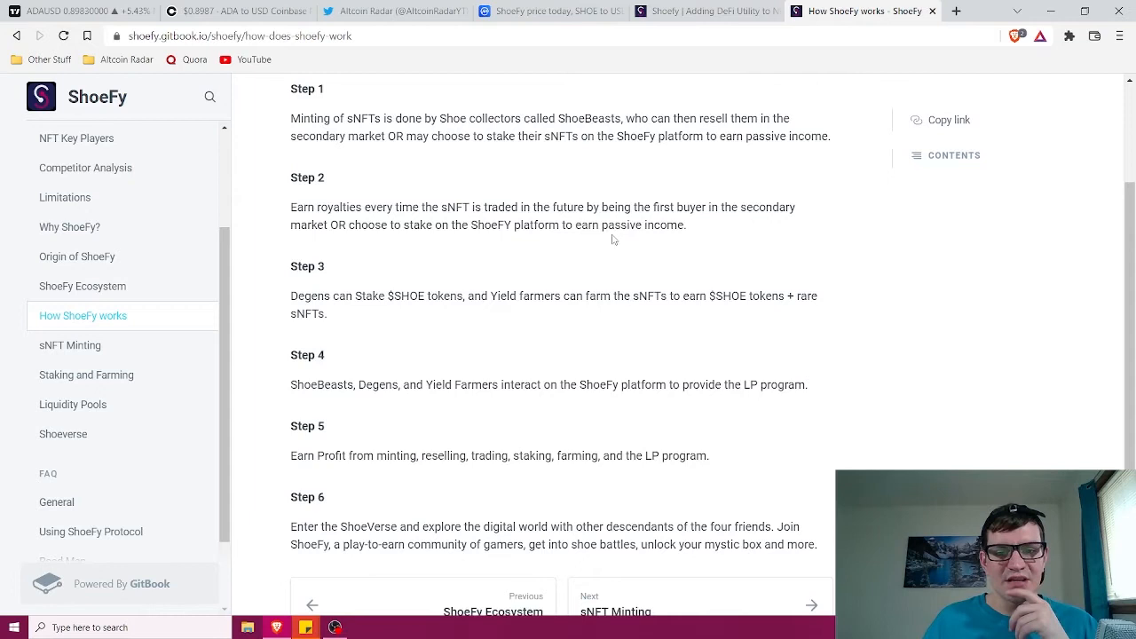
mouse_move(792, 222)
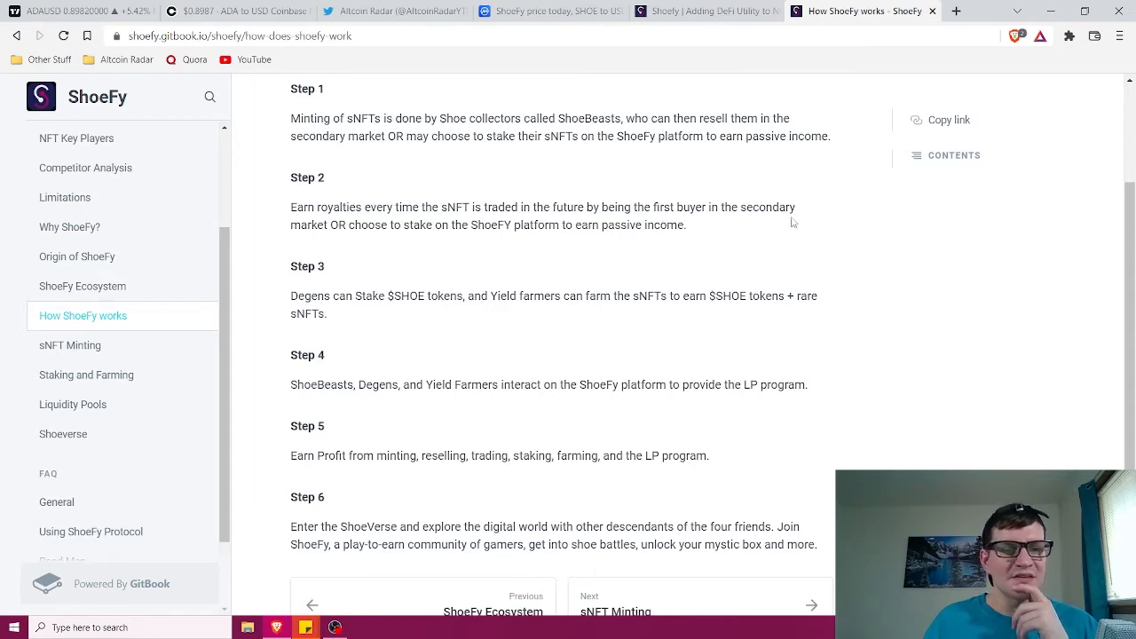
mouse_move(592, 257)
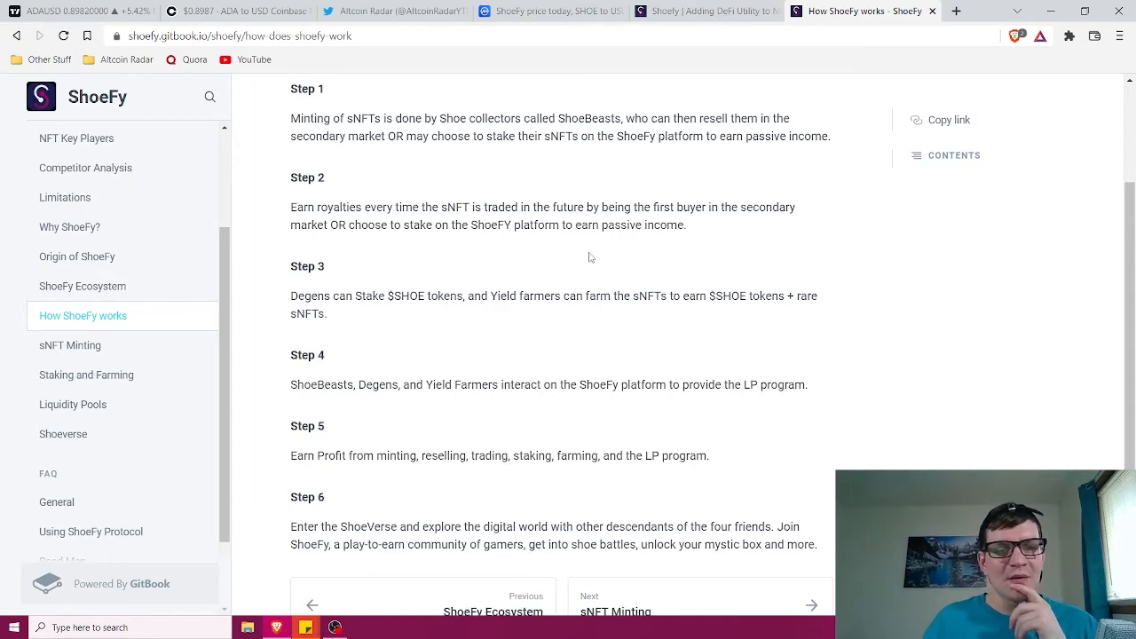
mouse_move(636, 268)
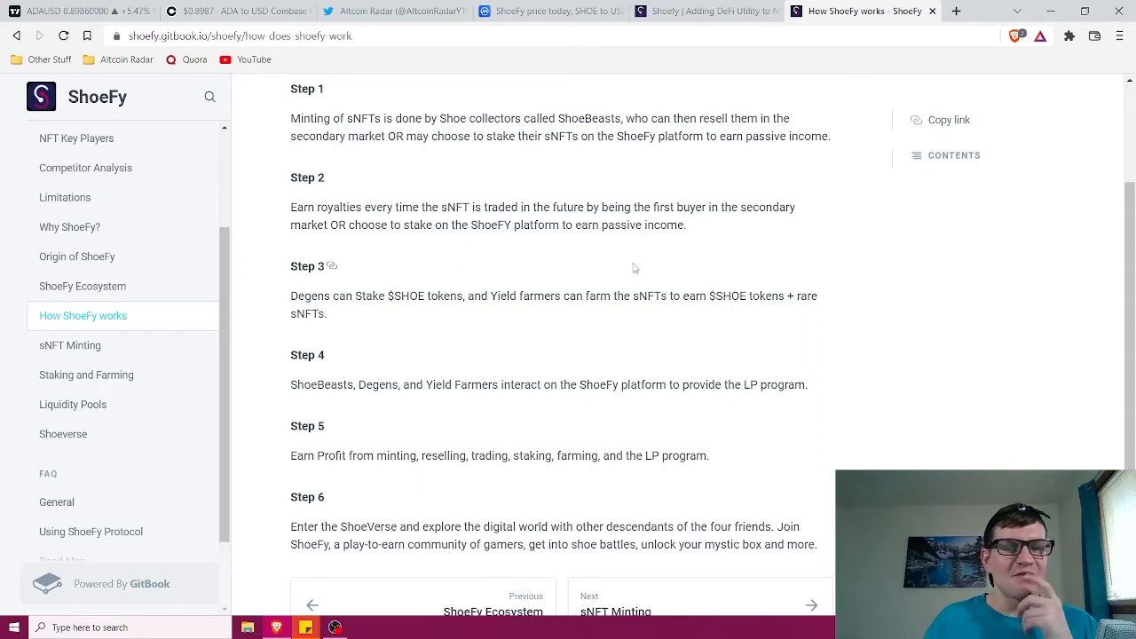
scroll("down", 3)
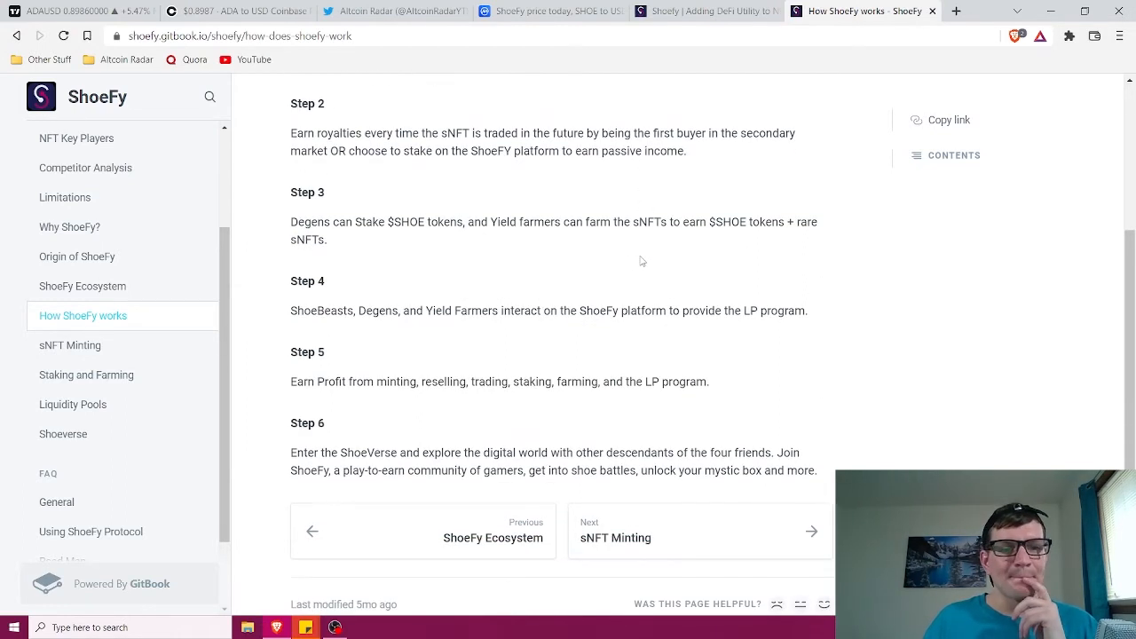
mouse_move(429, 246)
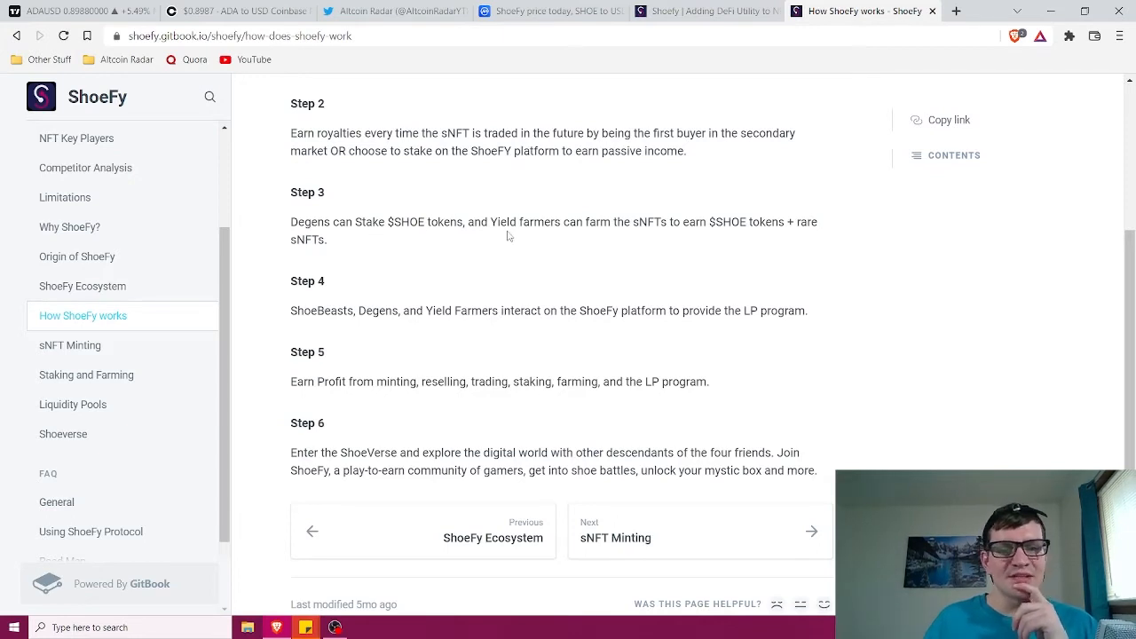
mouse_move(724, 236)
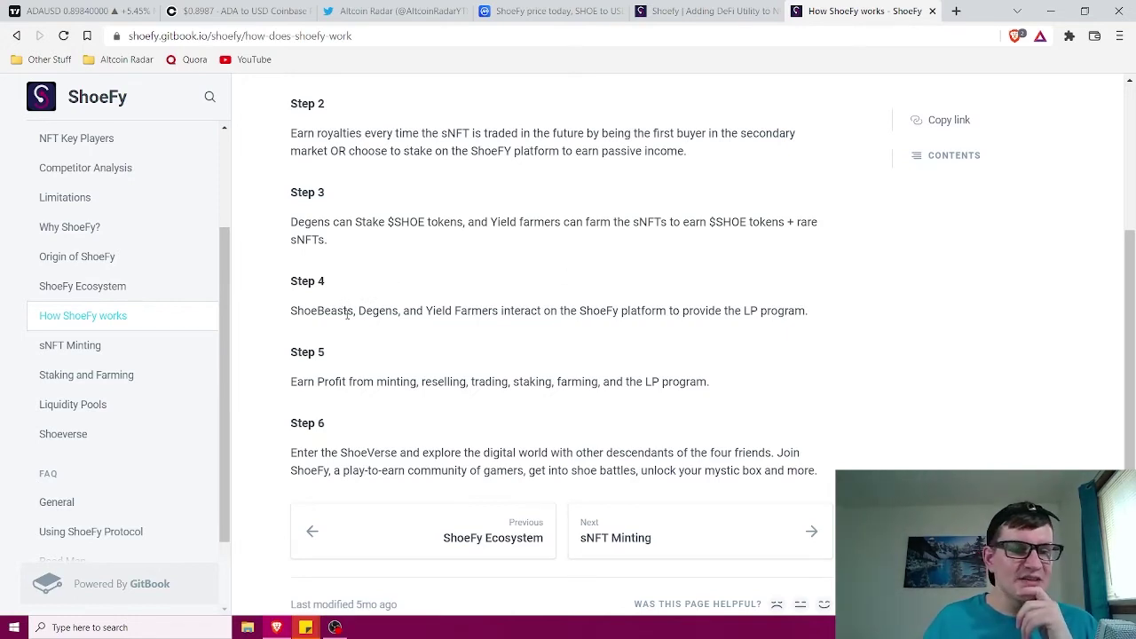
mouse_move(572, 327)
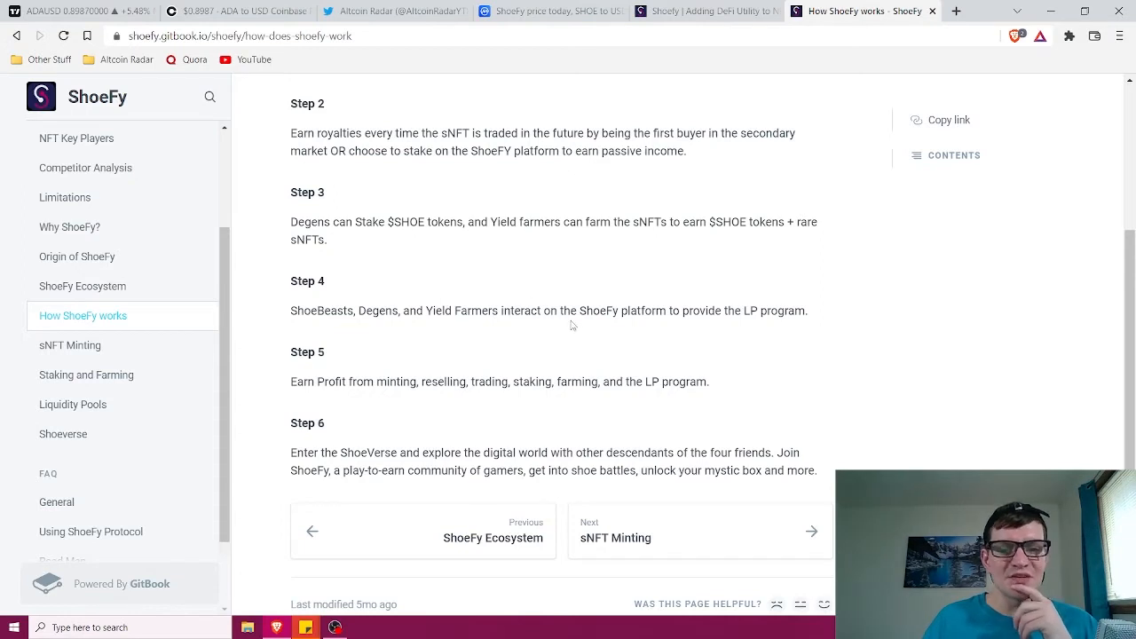
mouse_move(737, 323)
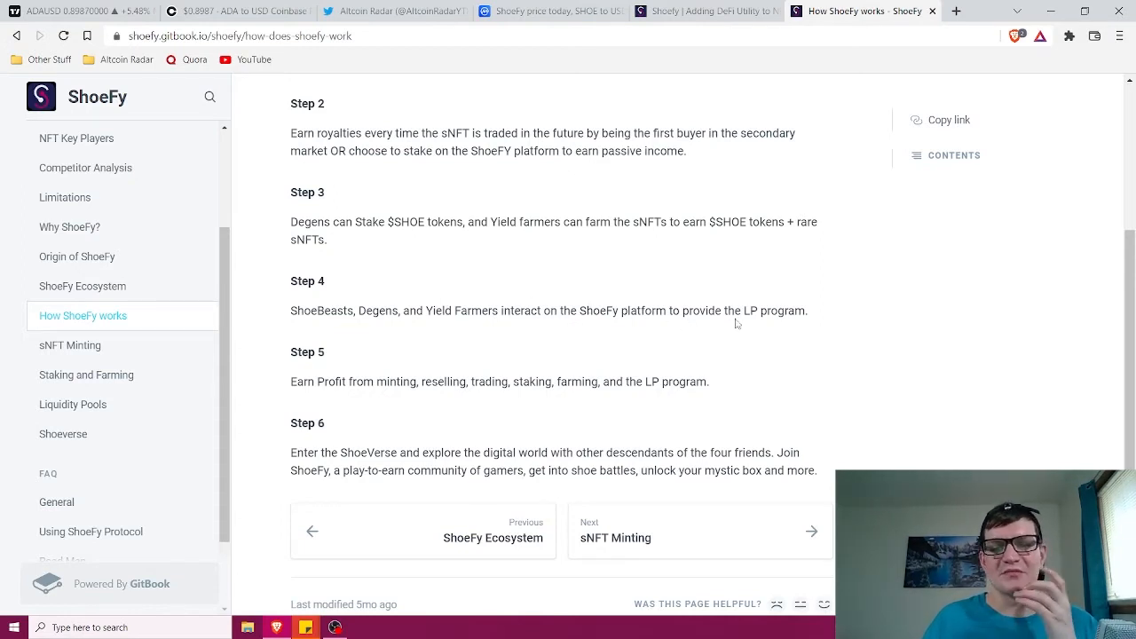
mouse_move(746, 316)
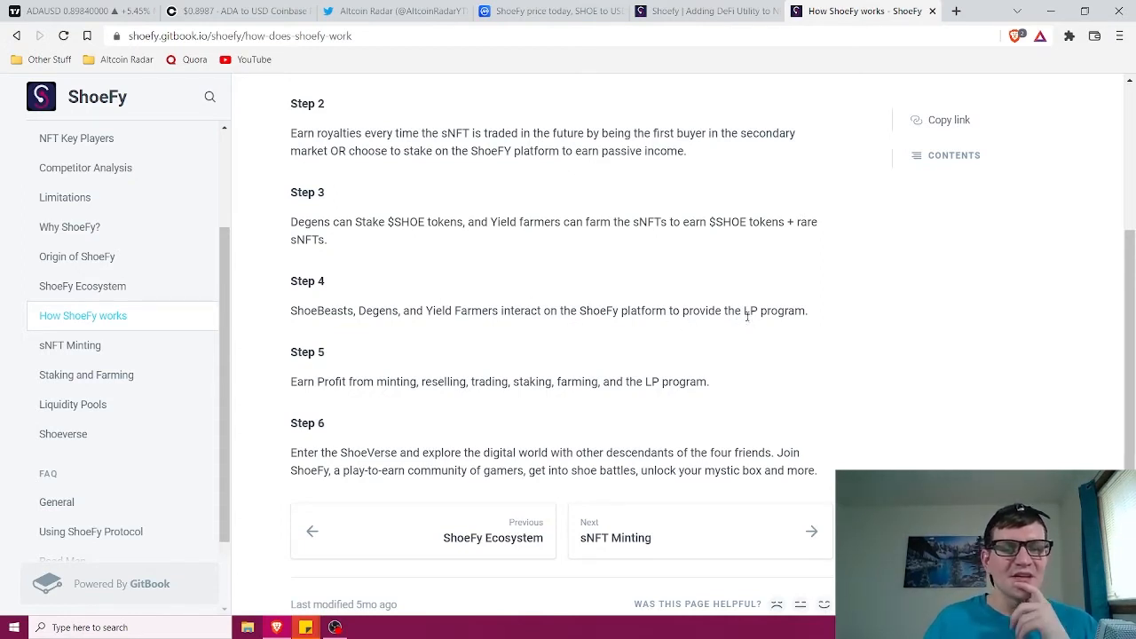
mouse_move(419, 368)
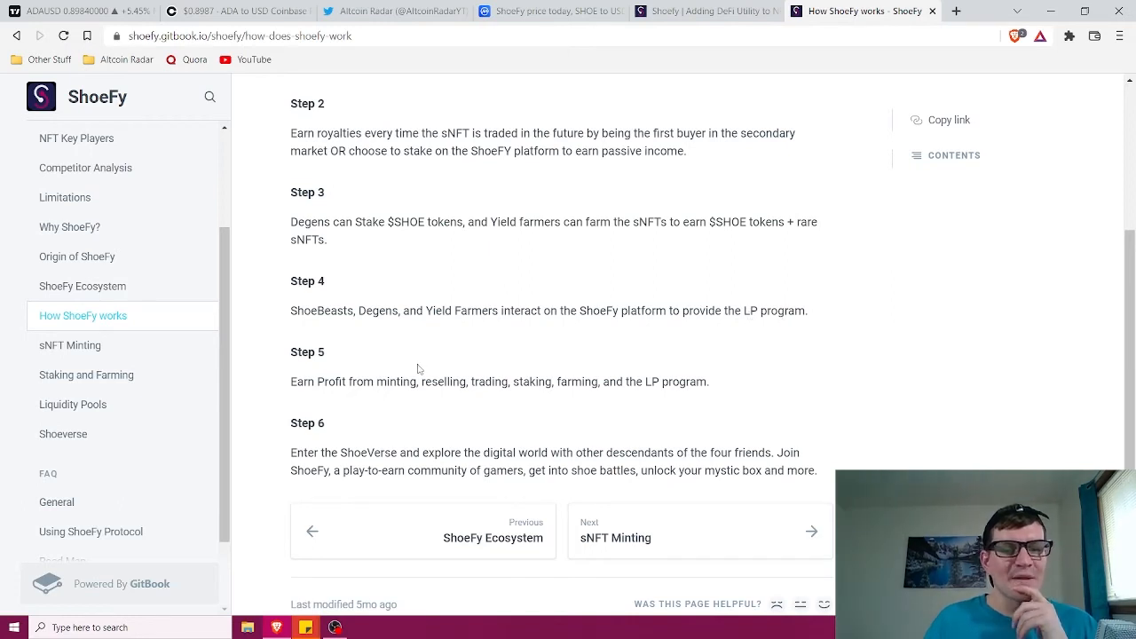
mouse_move(451, 373)
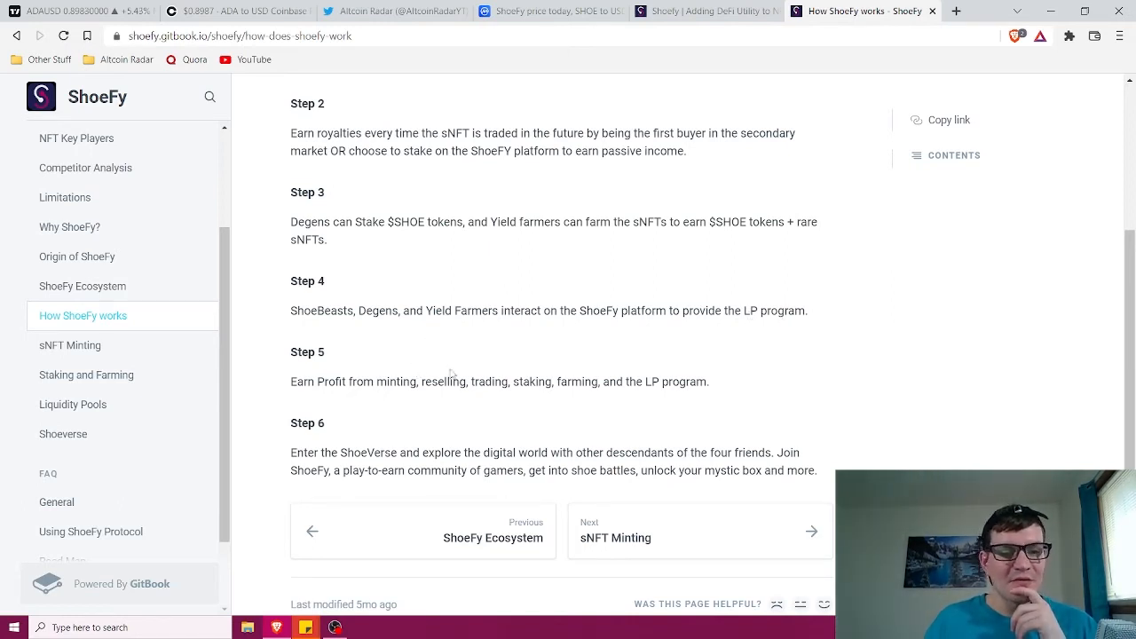
mouse_move(586, 387)
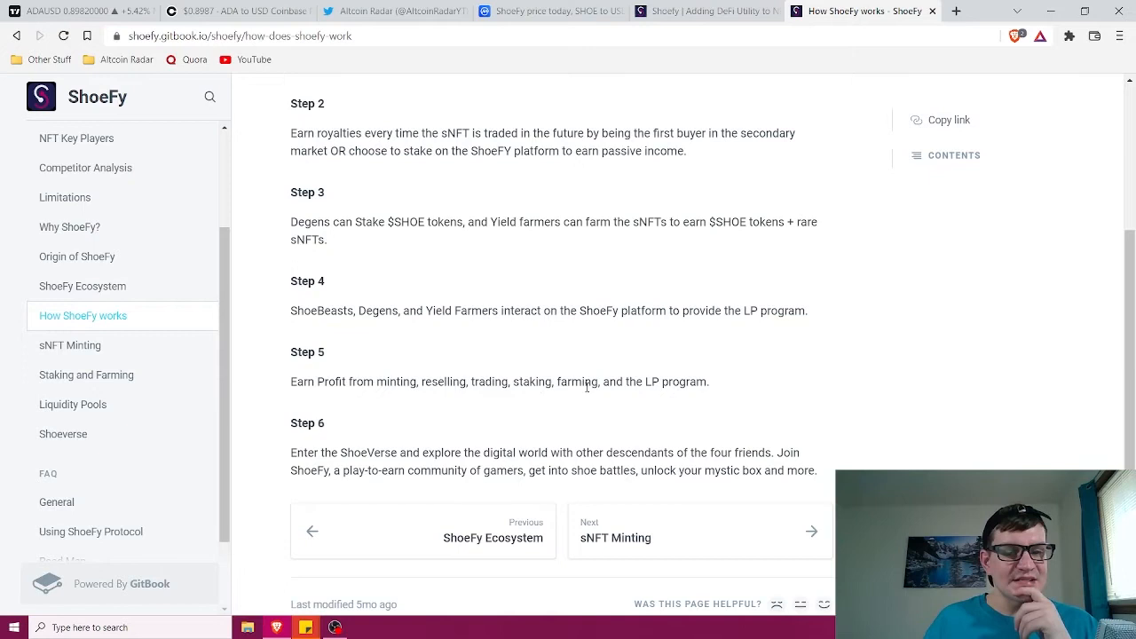
mouse_move(394, 447)
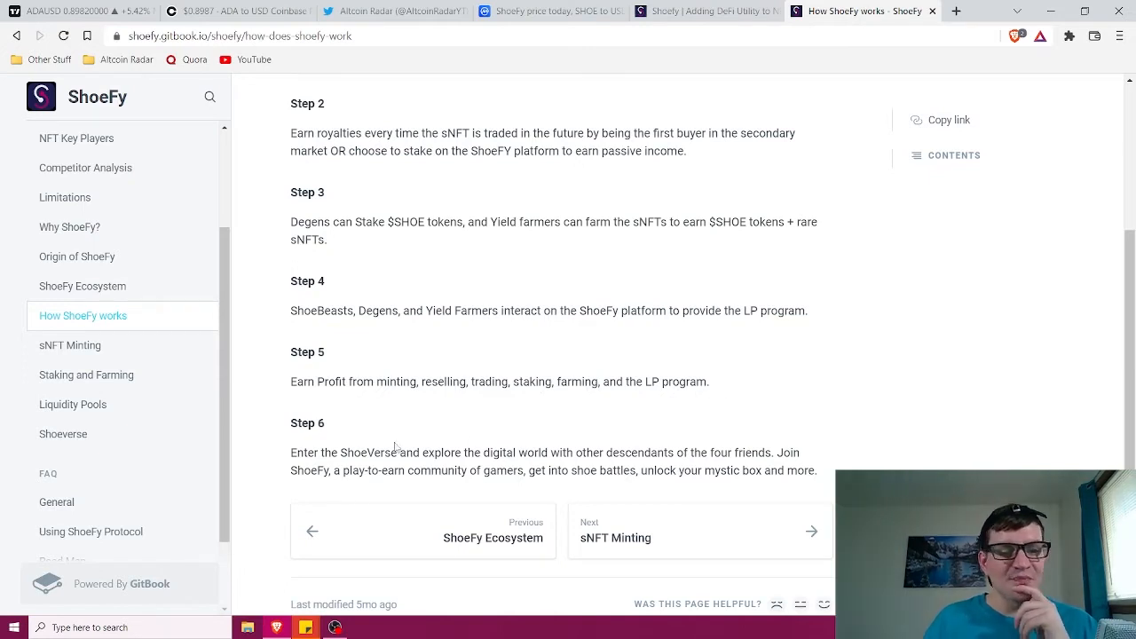
mouse_move(574, 446)
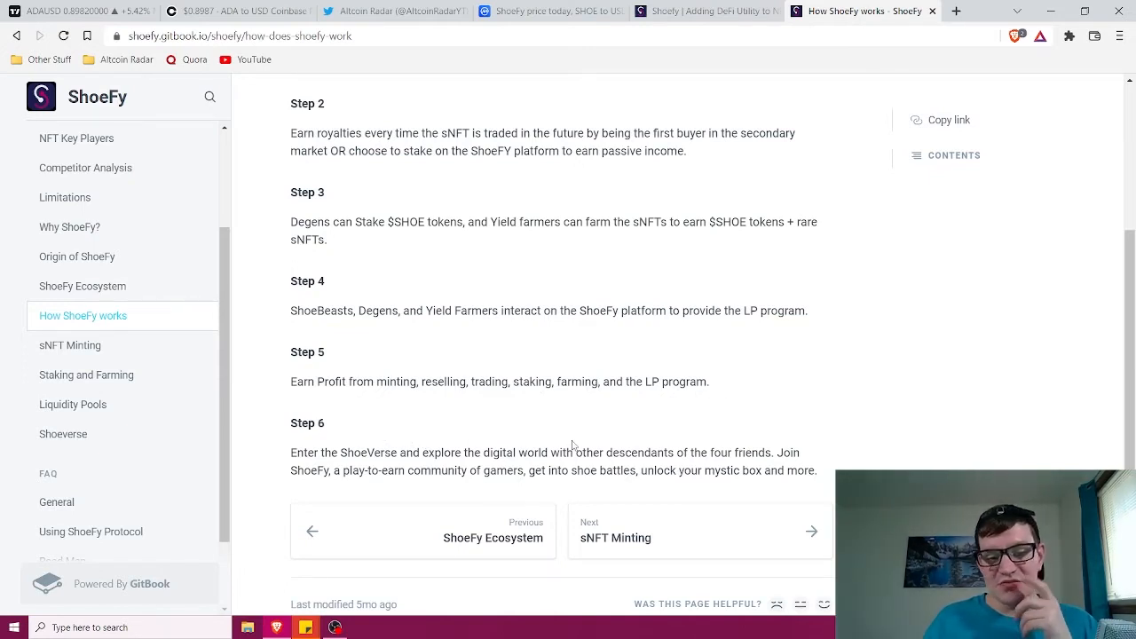
mouse_move(747, 437)
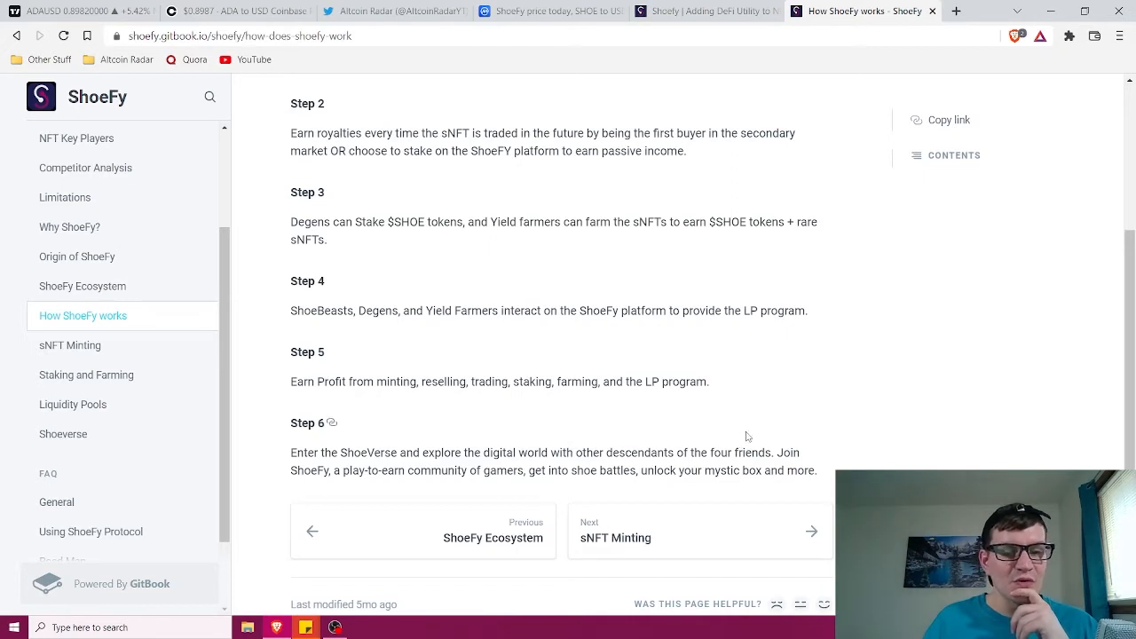
mouse_move(810, 426)
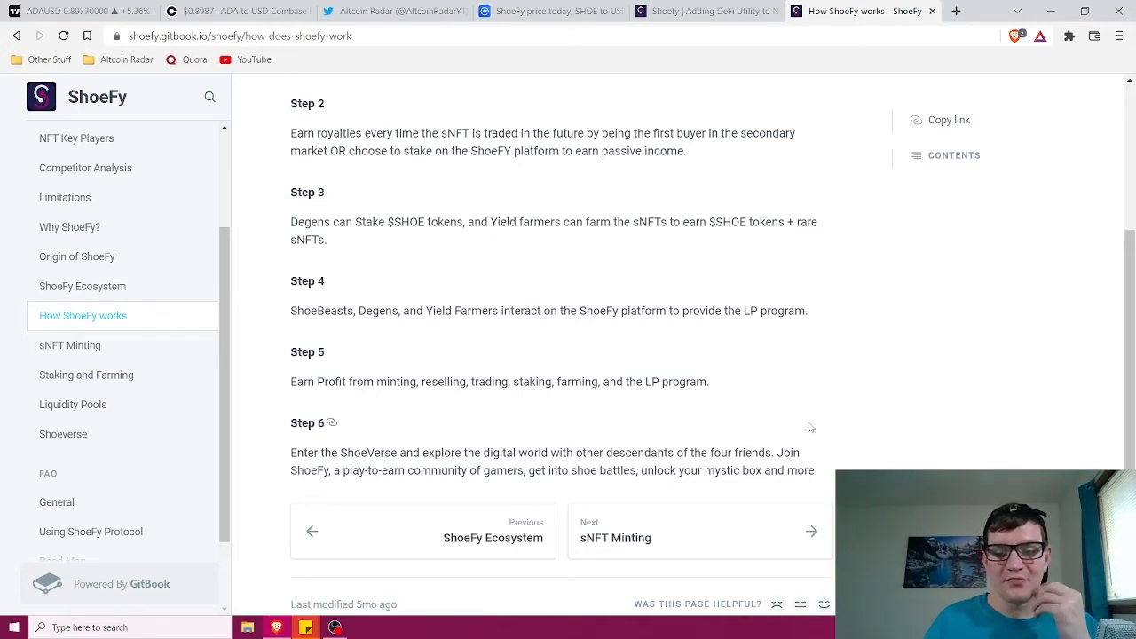
mouse_move(242, 493)
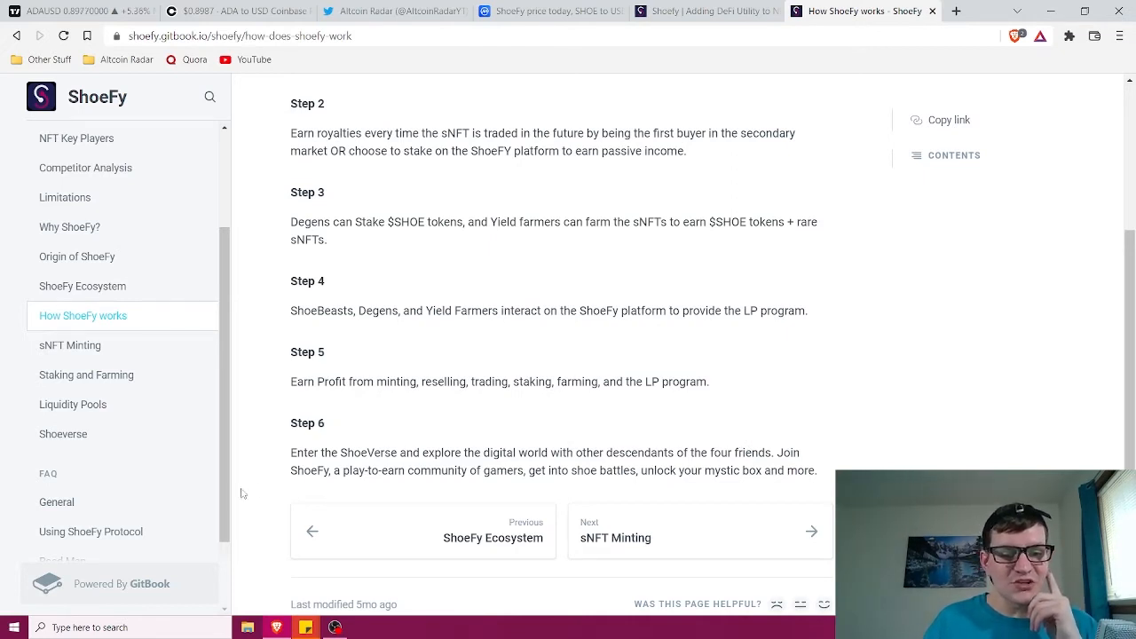
mouse_move(540, 483)
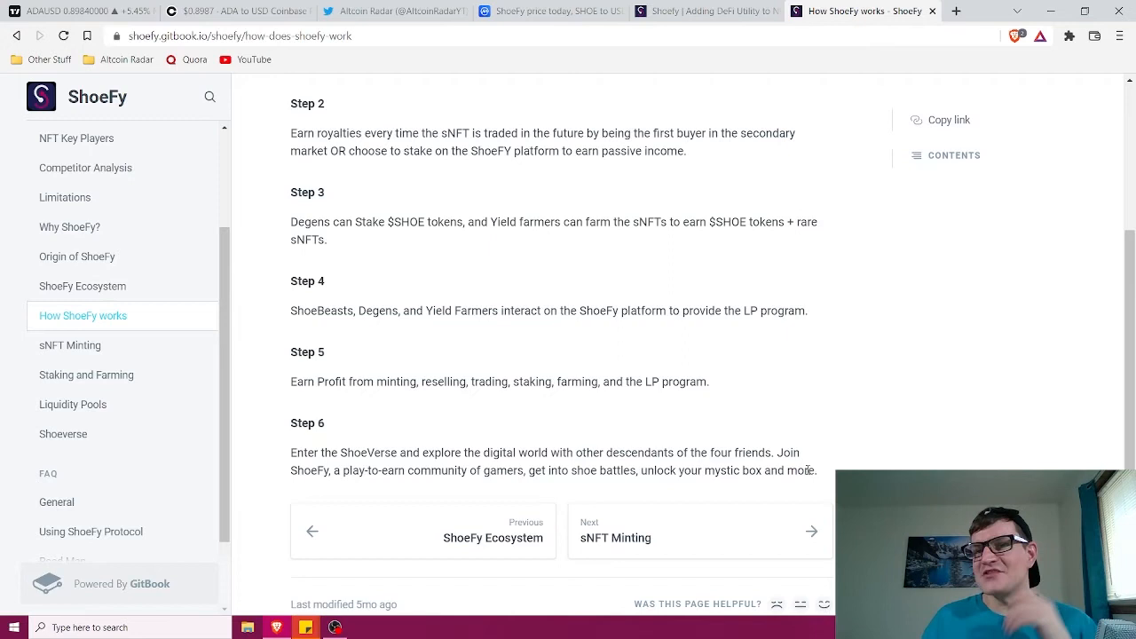
mouse_move(540, 359)
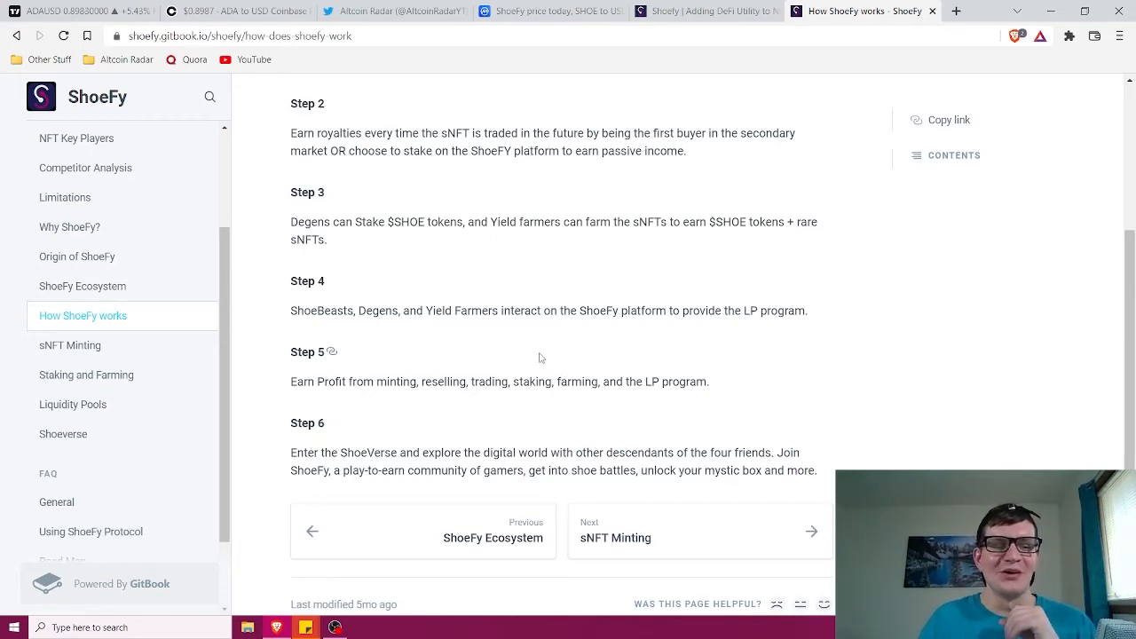
mouse_move(557, 348)
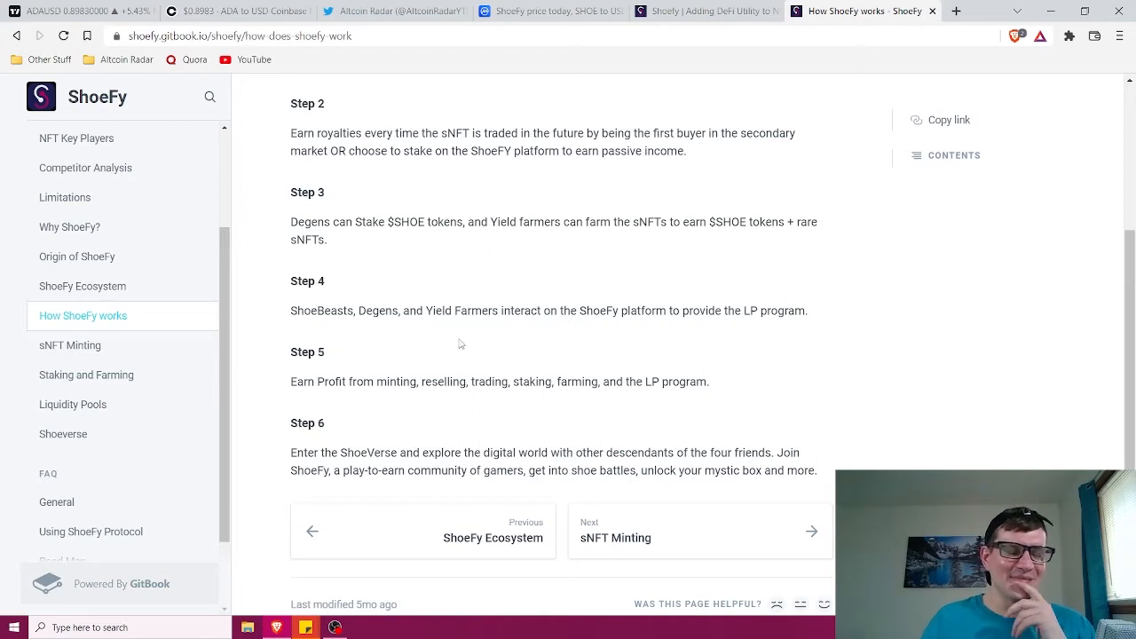
mouse_move(396, 344)
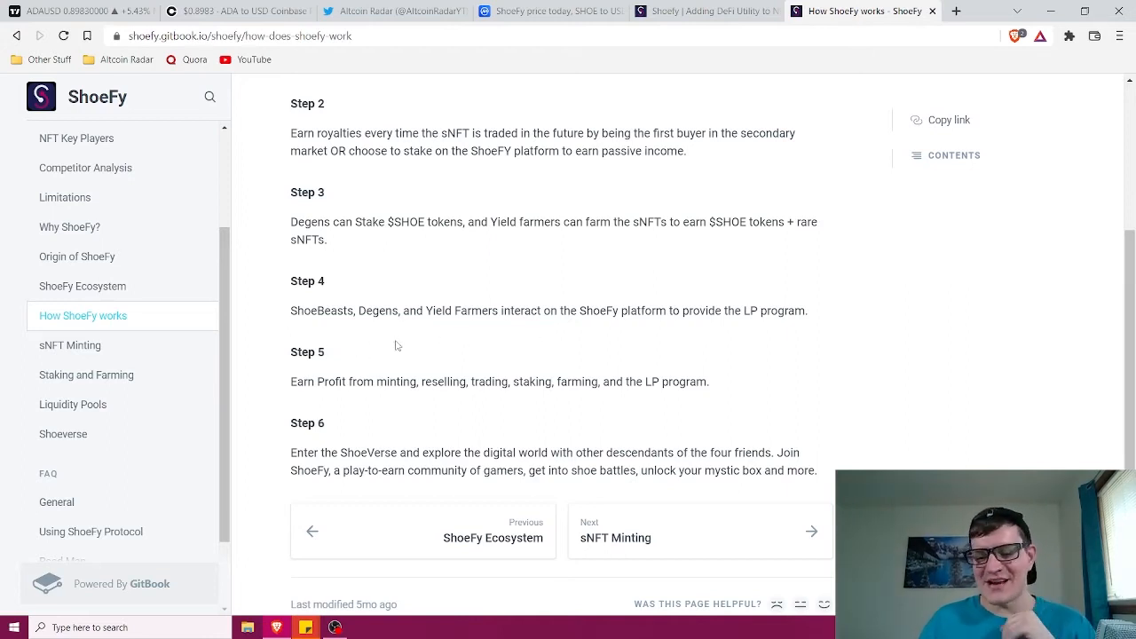
mouse_move(572, 325)
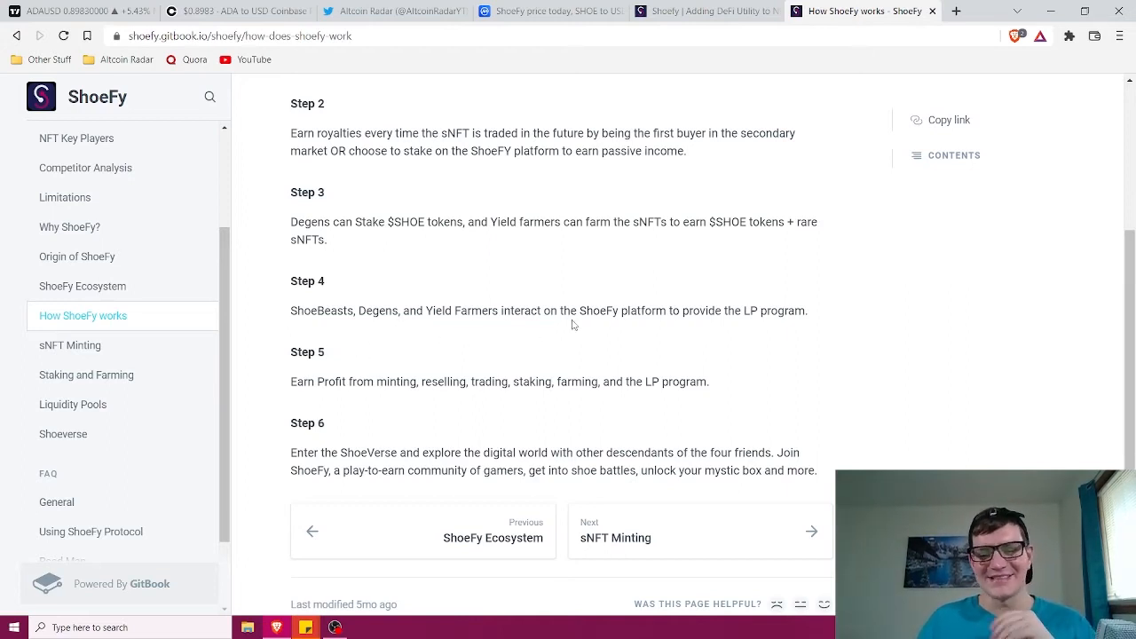
mouse_move(648, 350)
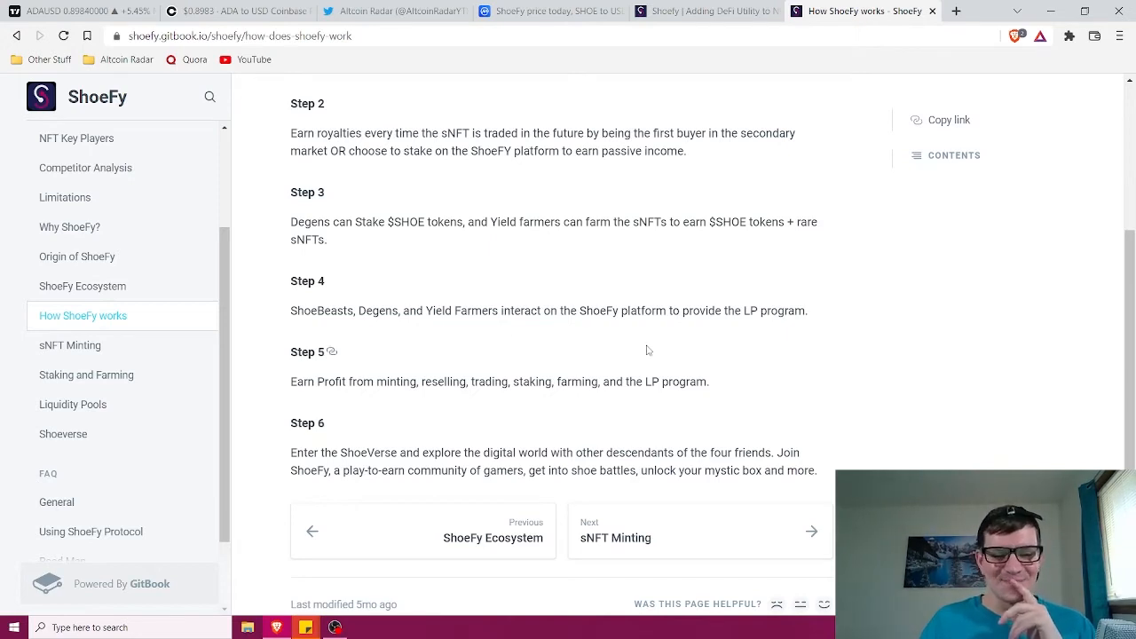
mouse_move(533, 364)
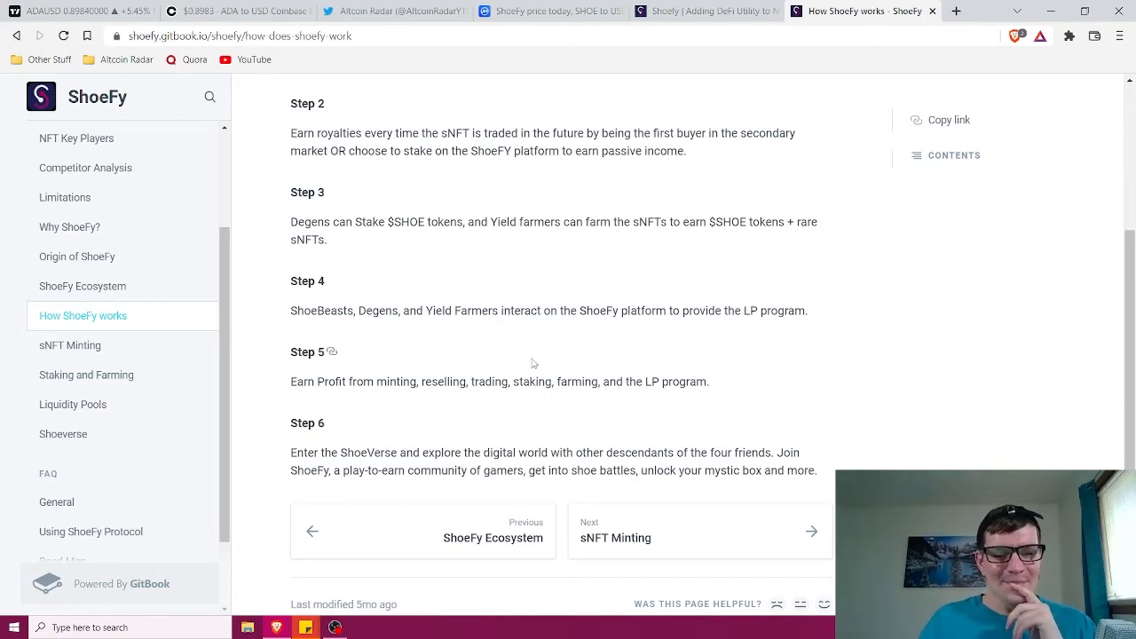
mouse_move(460, 328)
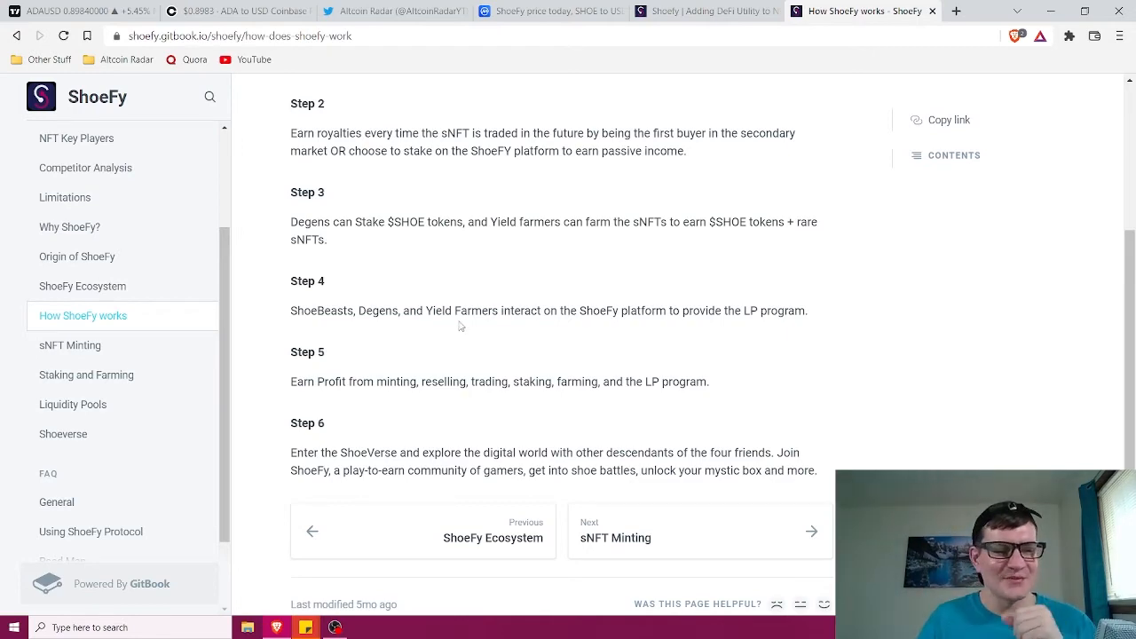
mouse_move(64, 433)
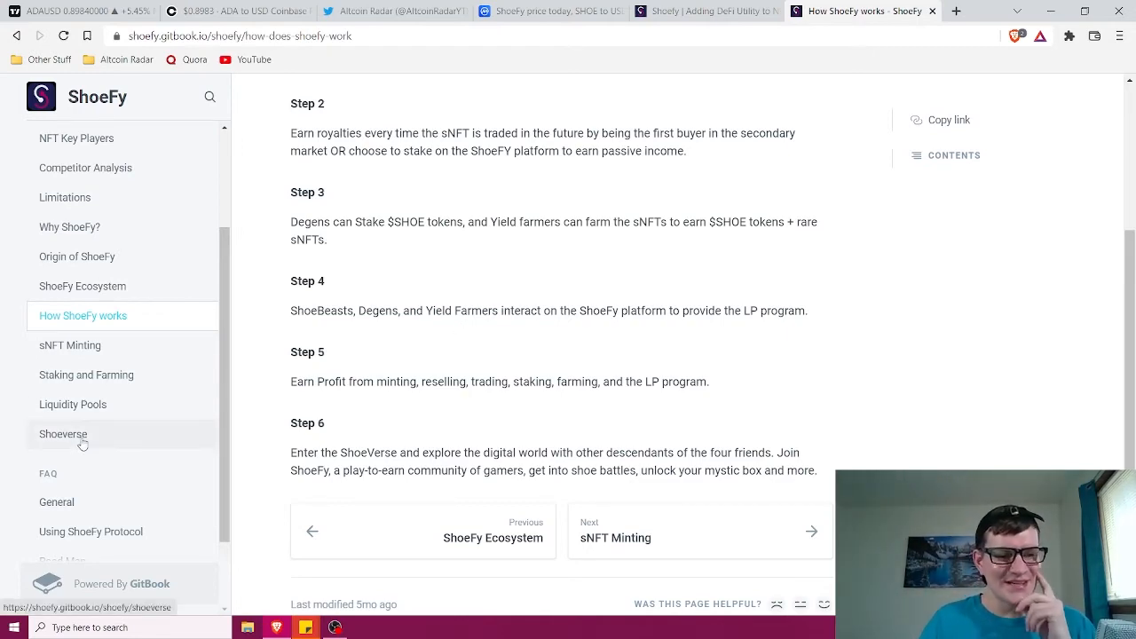
Step: Look over the Staking and Farming and Shoeverse pages, then close the lite paper
left_click(86, 373)
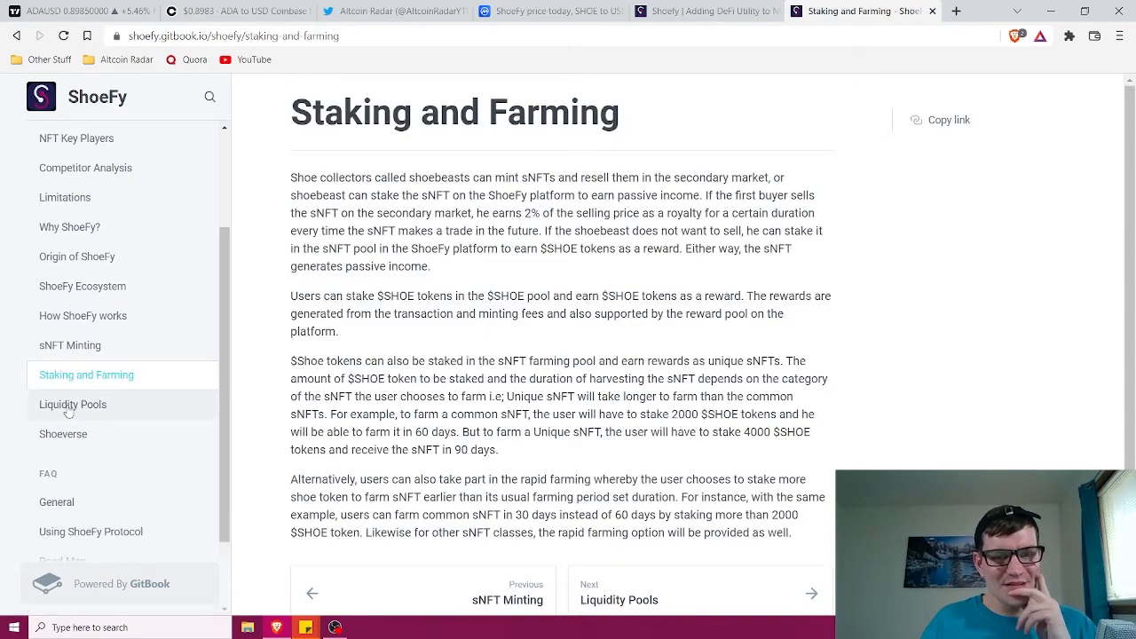
left_click(63, 433)
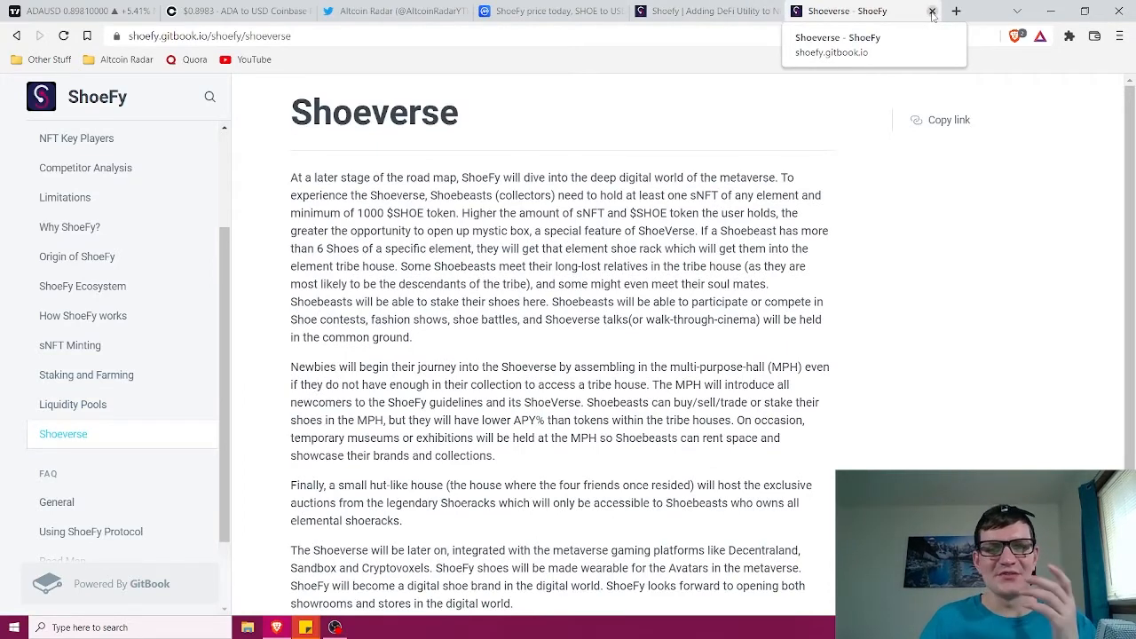
left_click(932, 11)
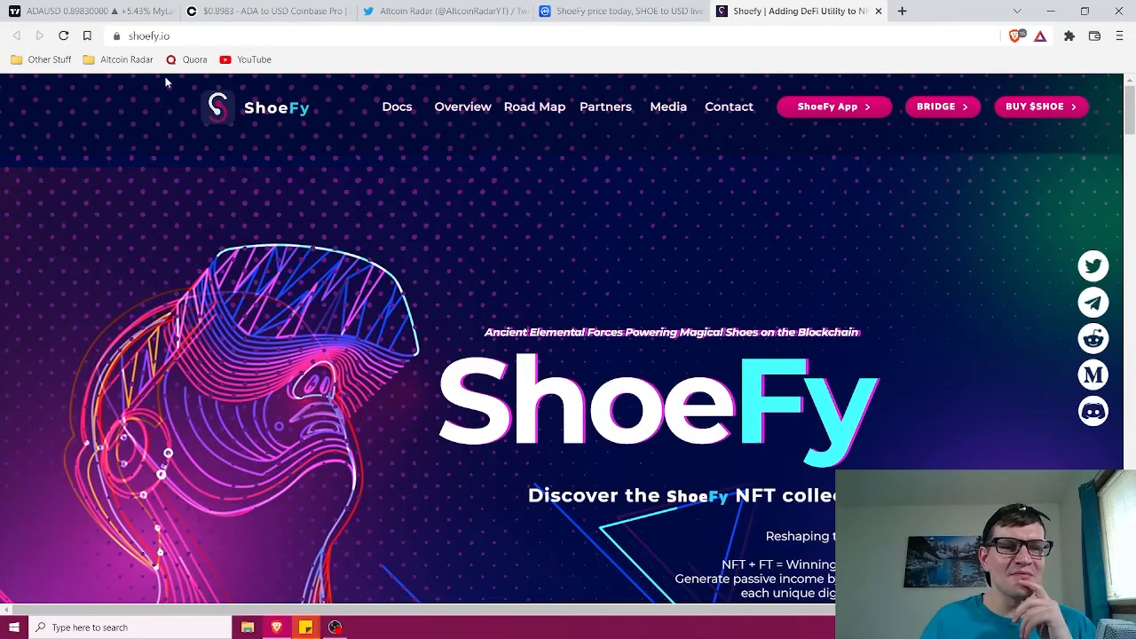
mouse_move(407, 110)
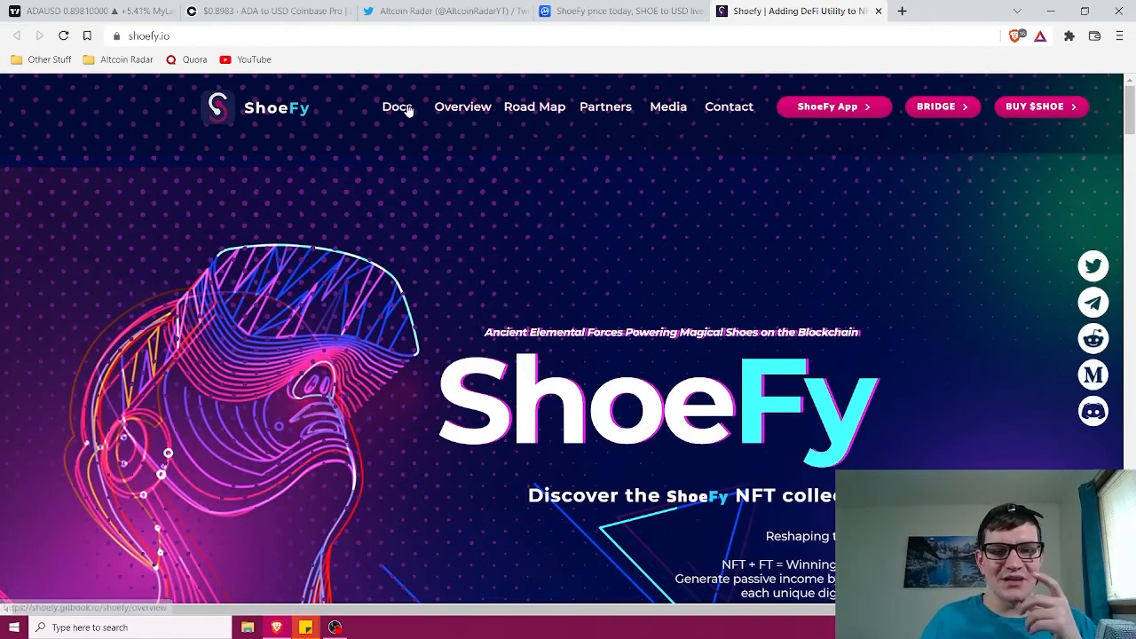
mouse_move(373, 177)
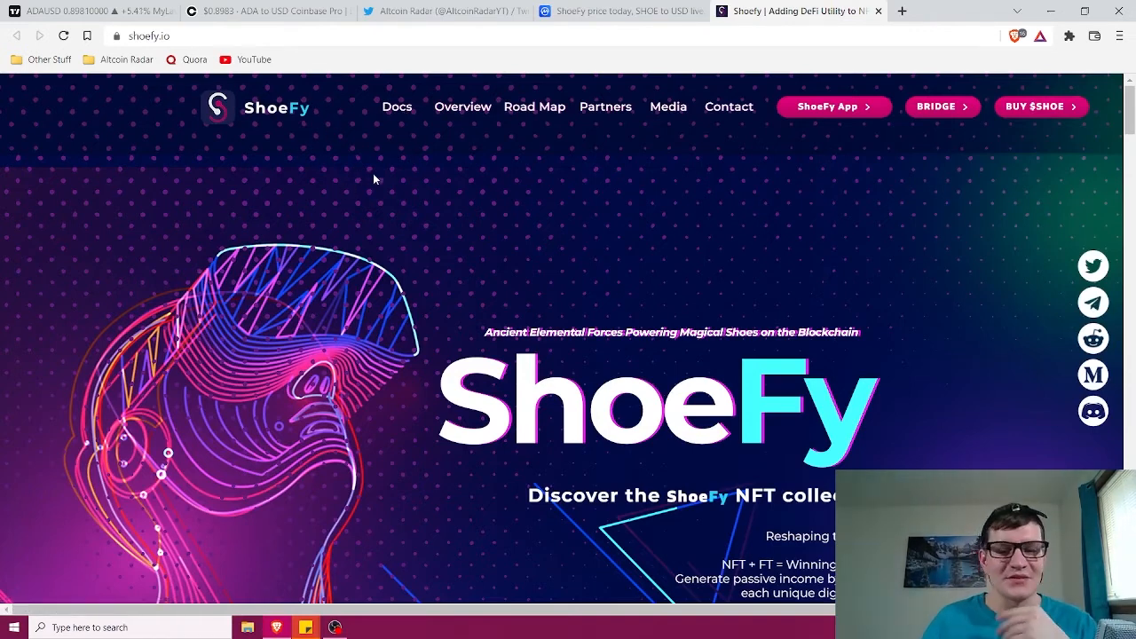
mouse_move(488, 135)
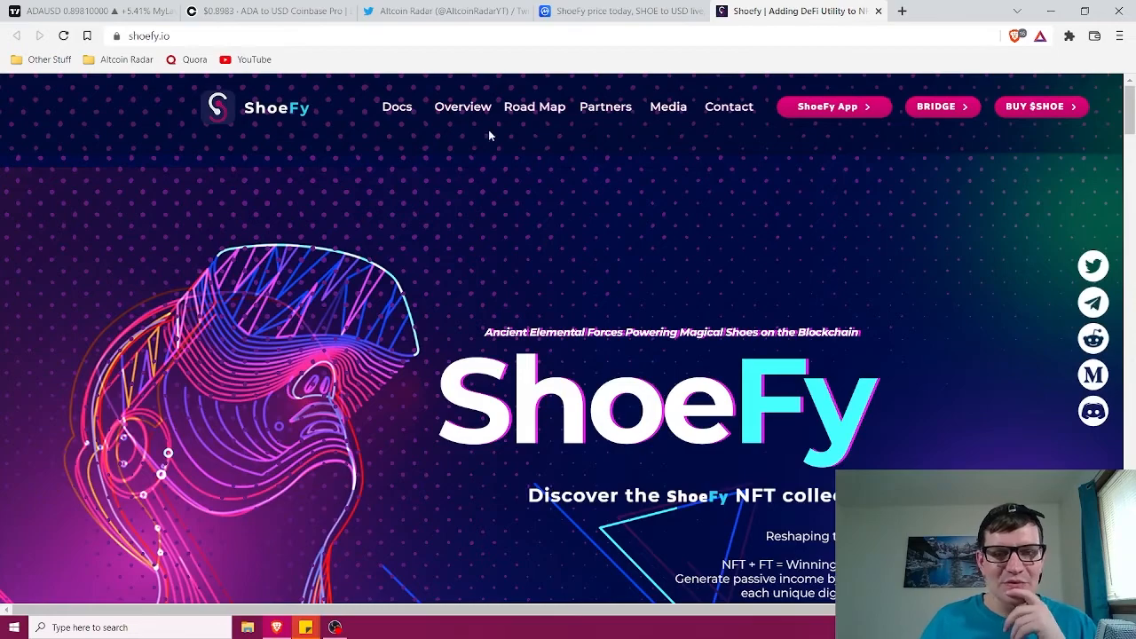
Step: Scroll the homepage past the Origin story, The Specs, How ShoeFy Works and ShoeFy Platform
scroll("down", 3)
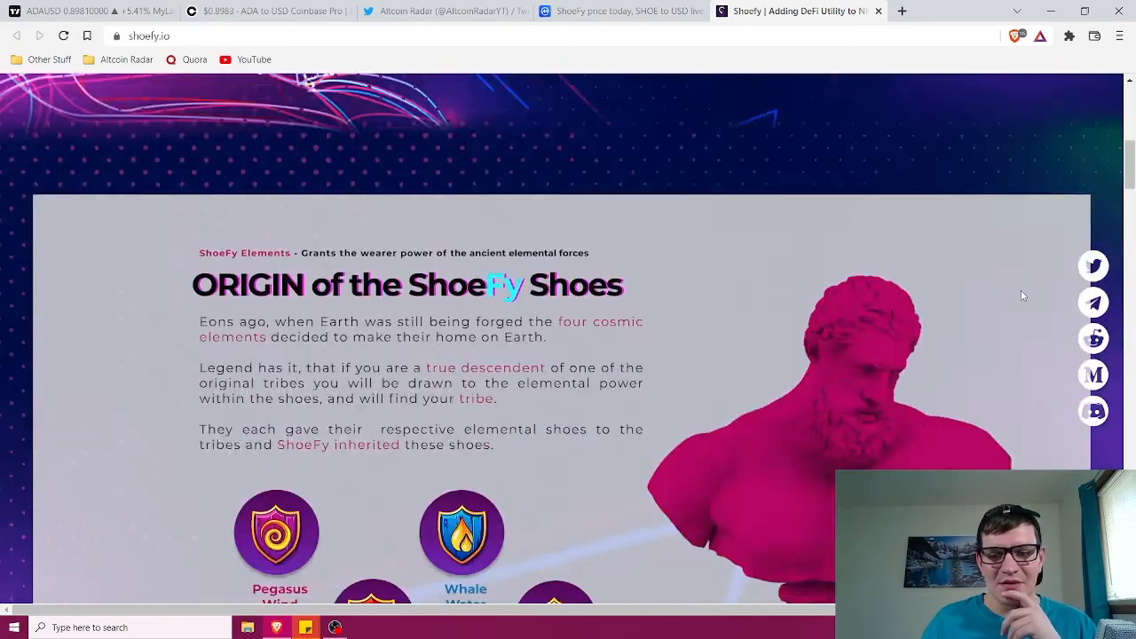
scroll("down", 3)
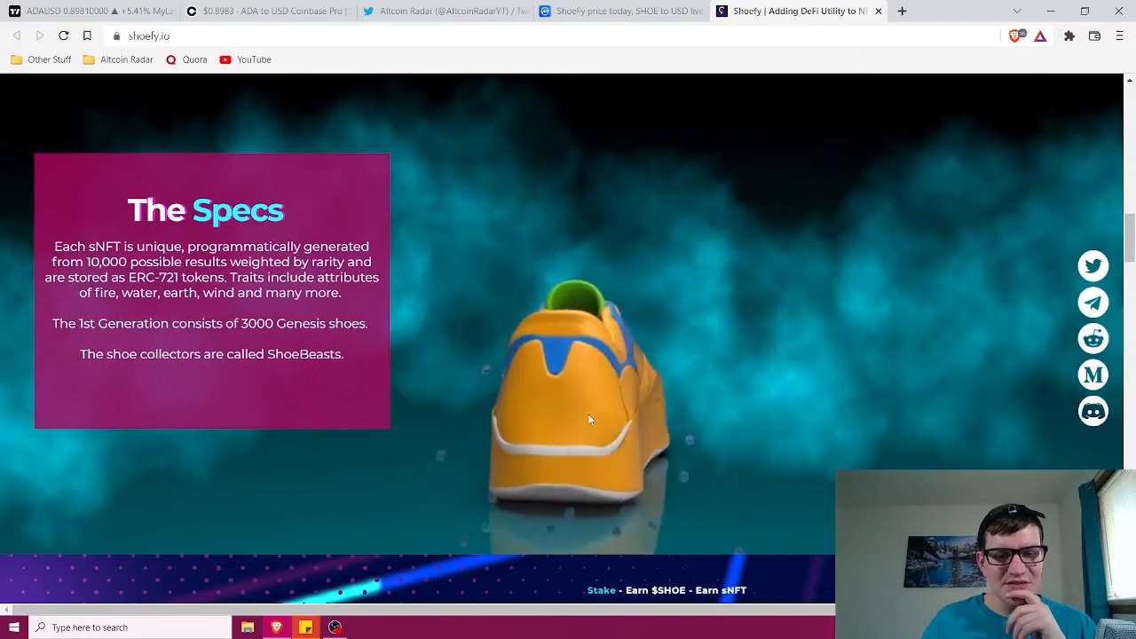
mouse_move(575, 405)
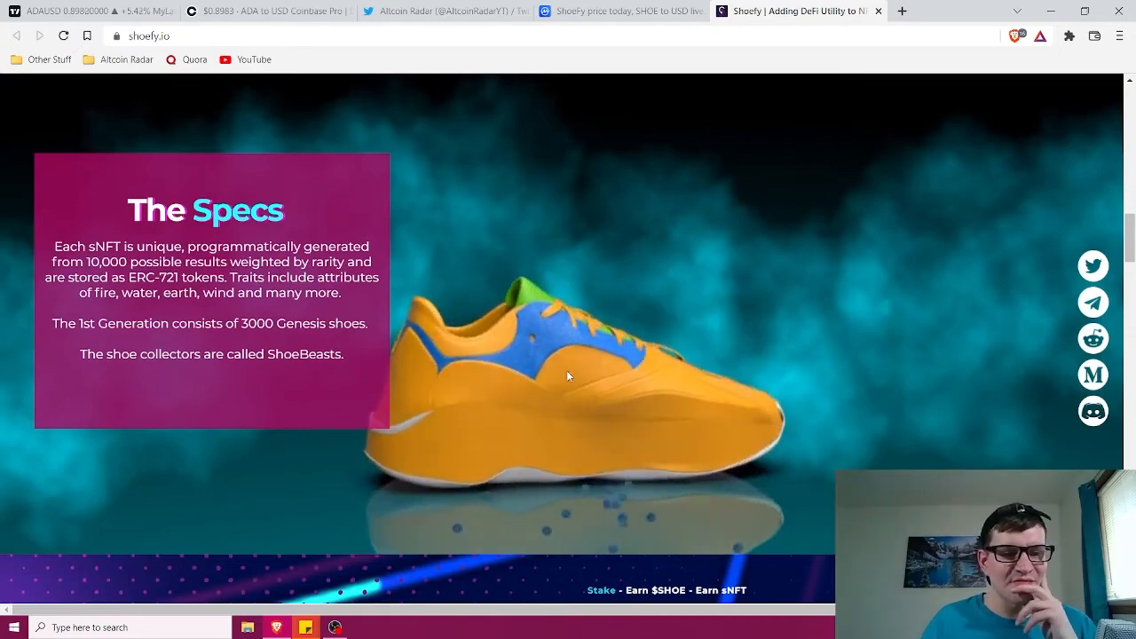
scroll("down", 3)
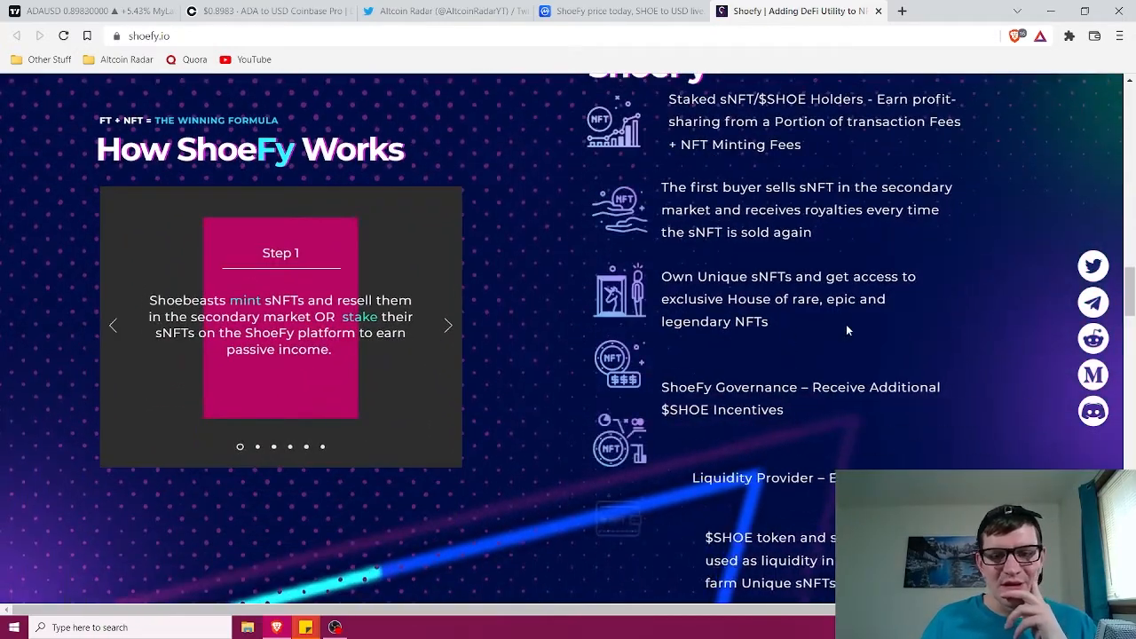
scroll("down", 3)
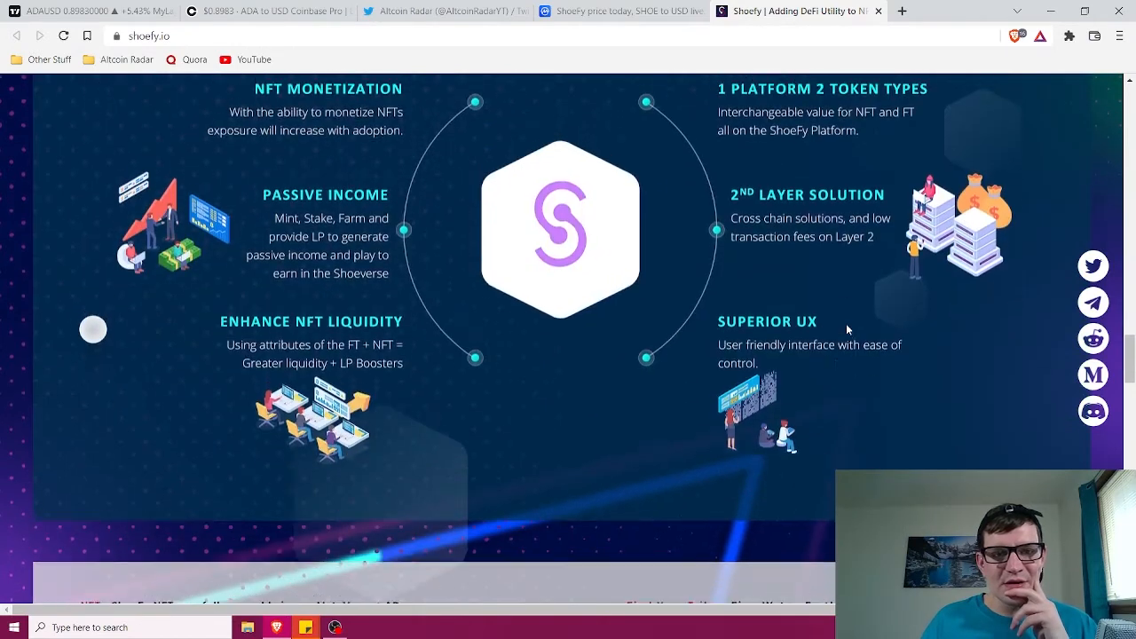
scroll("up", 3)
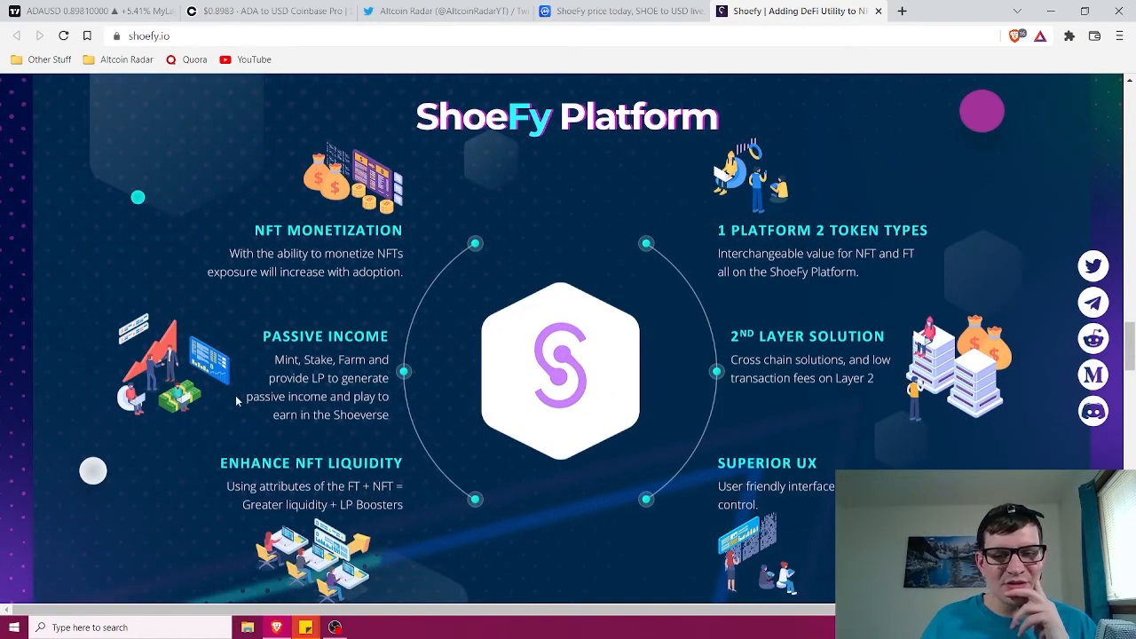
mouse_move(809, 405)
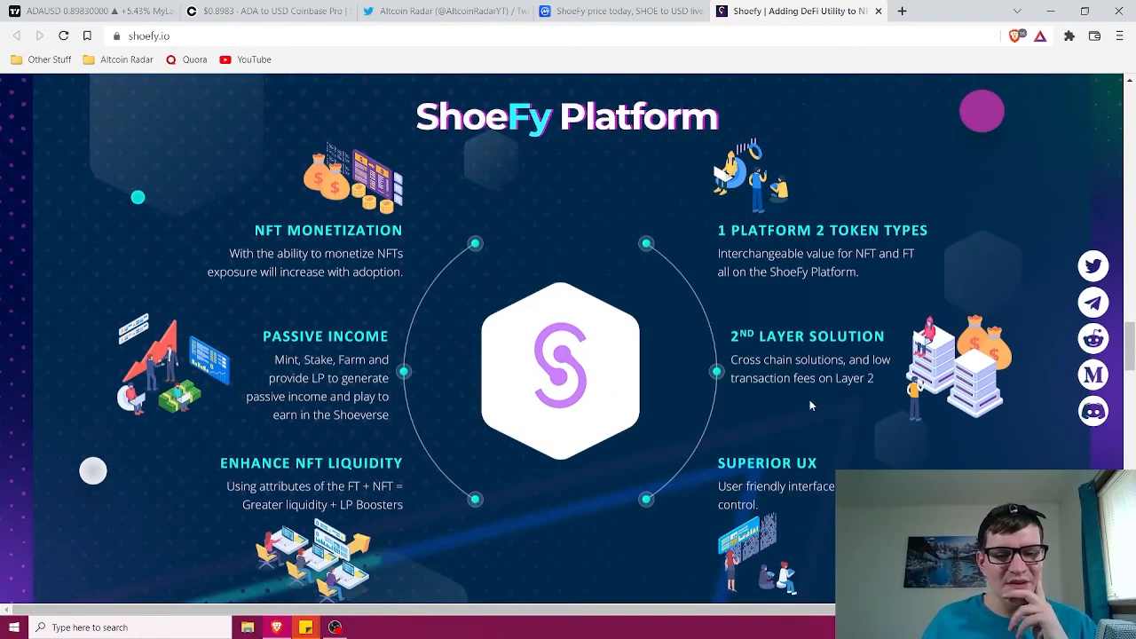
scroll("down", 3)
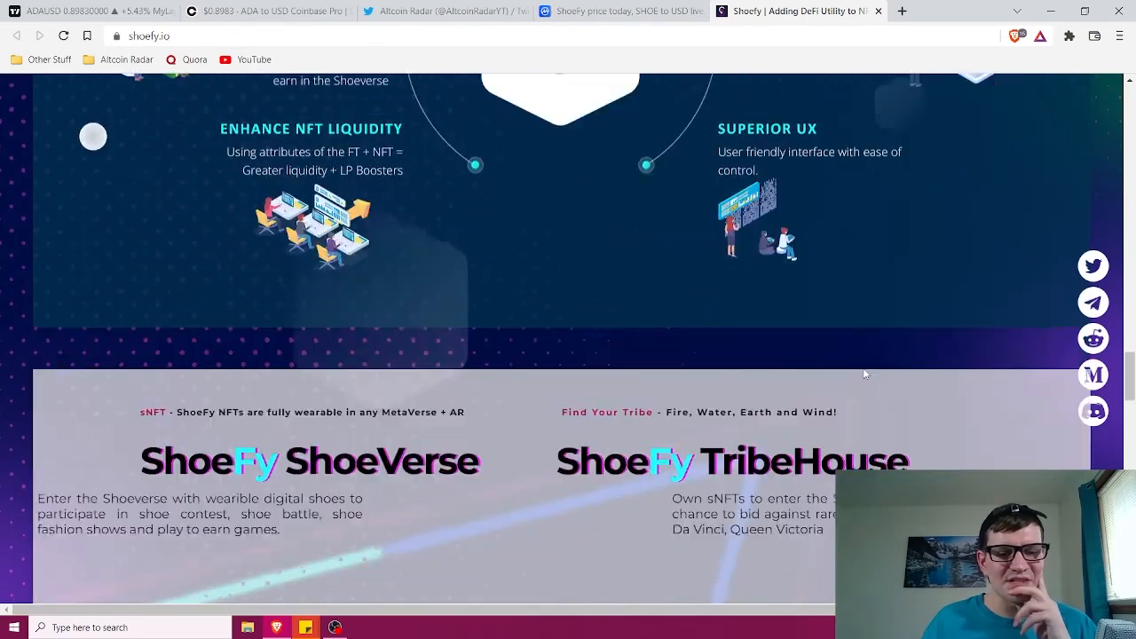
scroll("down", 3)
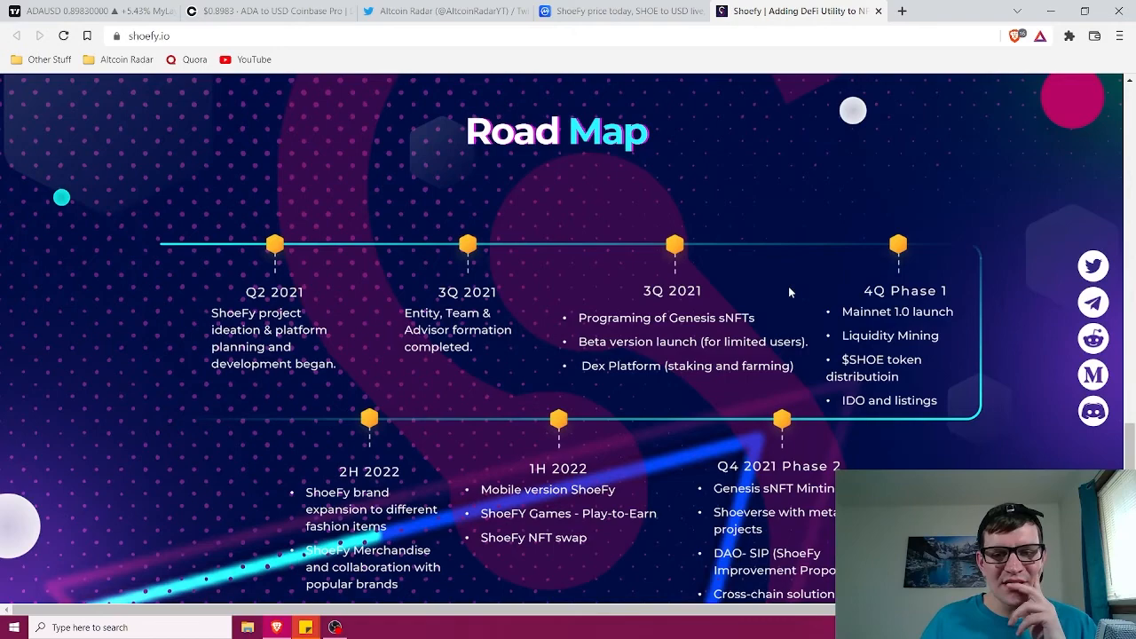
Step: Review the Road Map timeline from Q2 2021 to 2H 2022, glancing at LaunchPad Partners
scroll("down", 3)
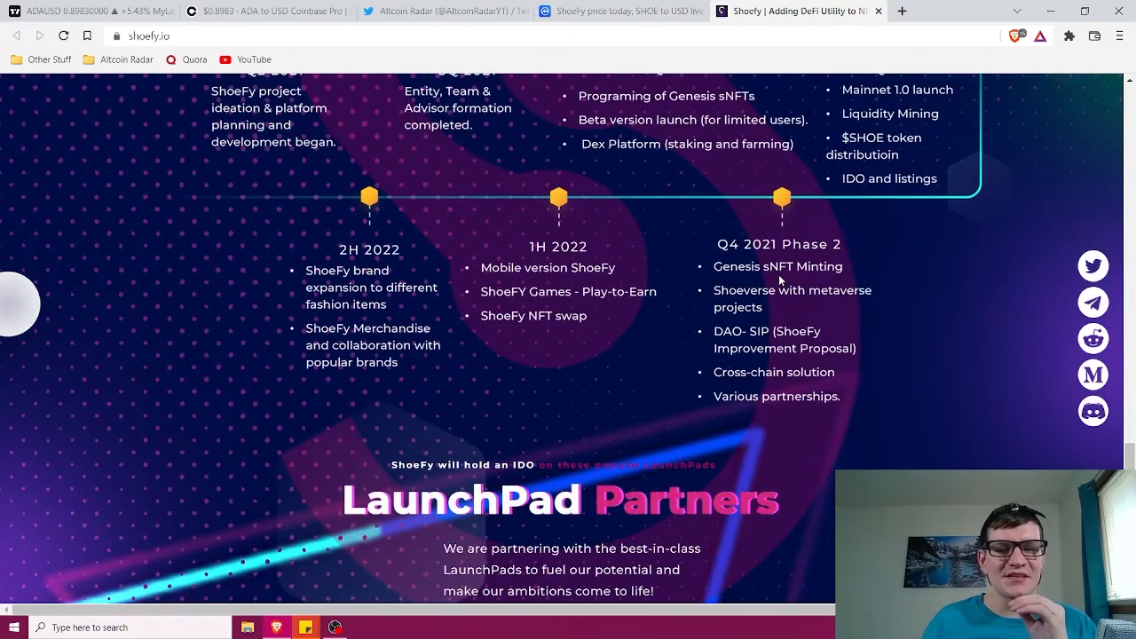
mouse_move(742, 284)
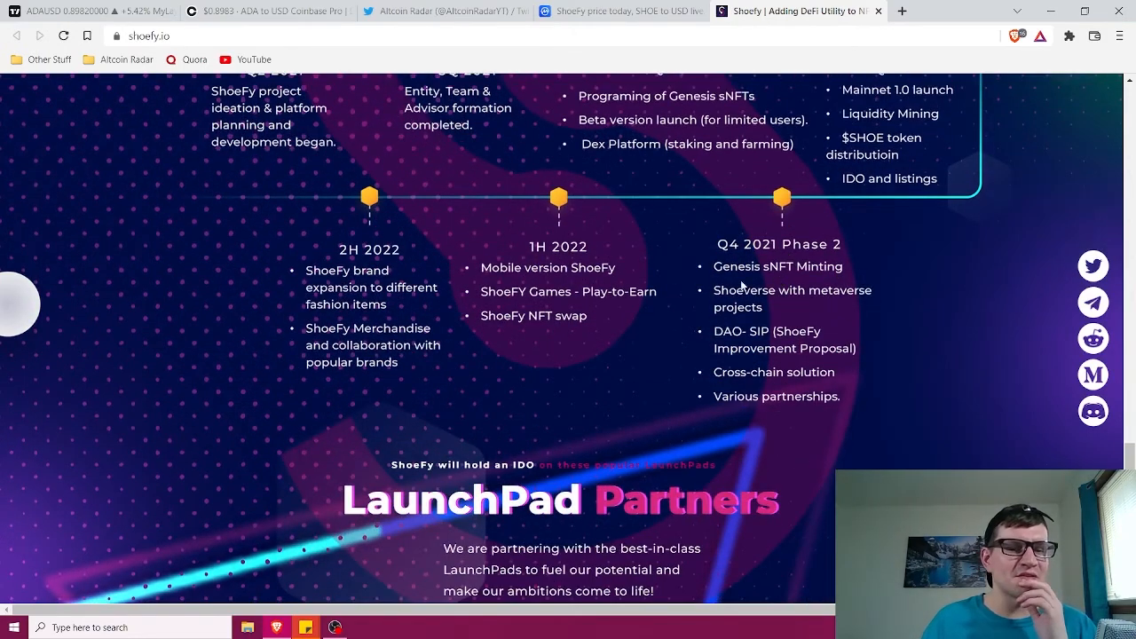
mouse_move(387, 260)
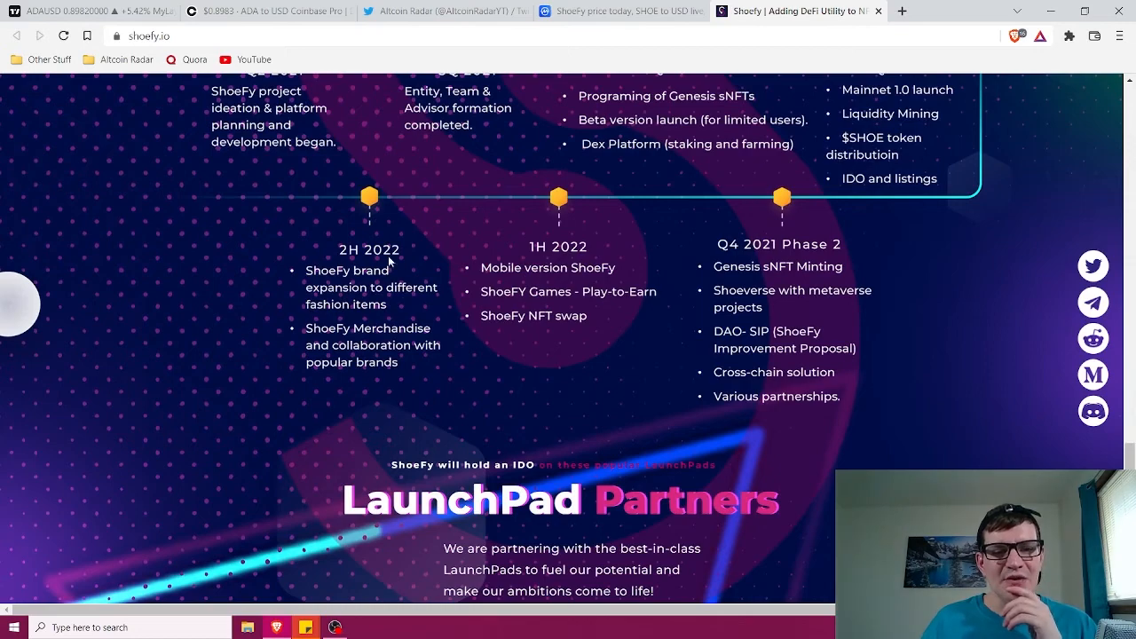
scroll("up", 3)
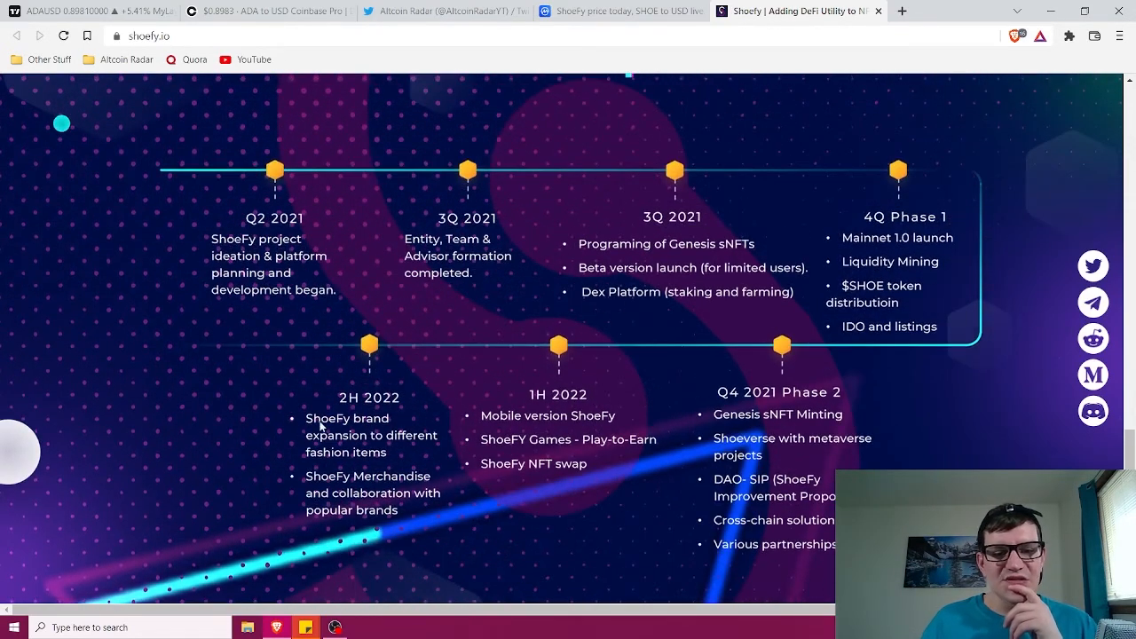
mouse_move(441, 444)
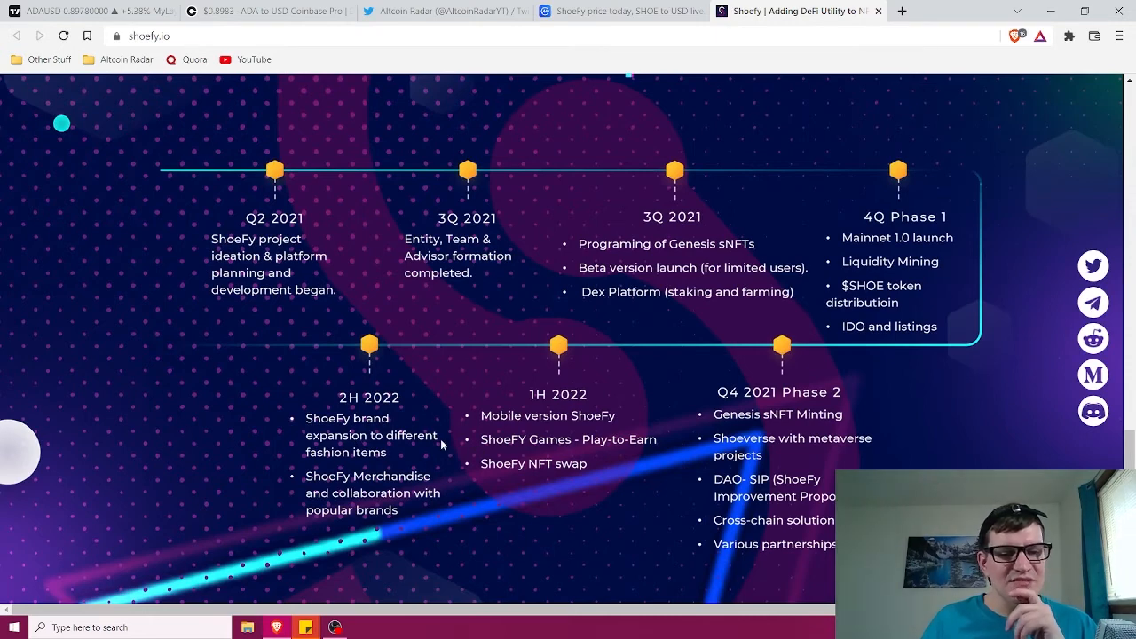
mouse_move(346, 497)
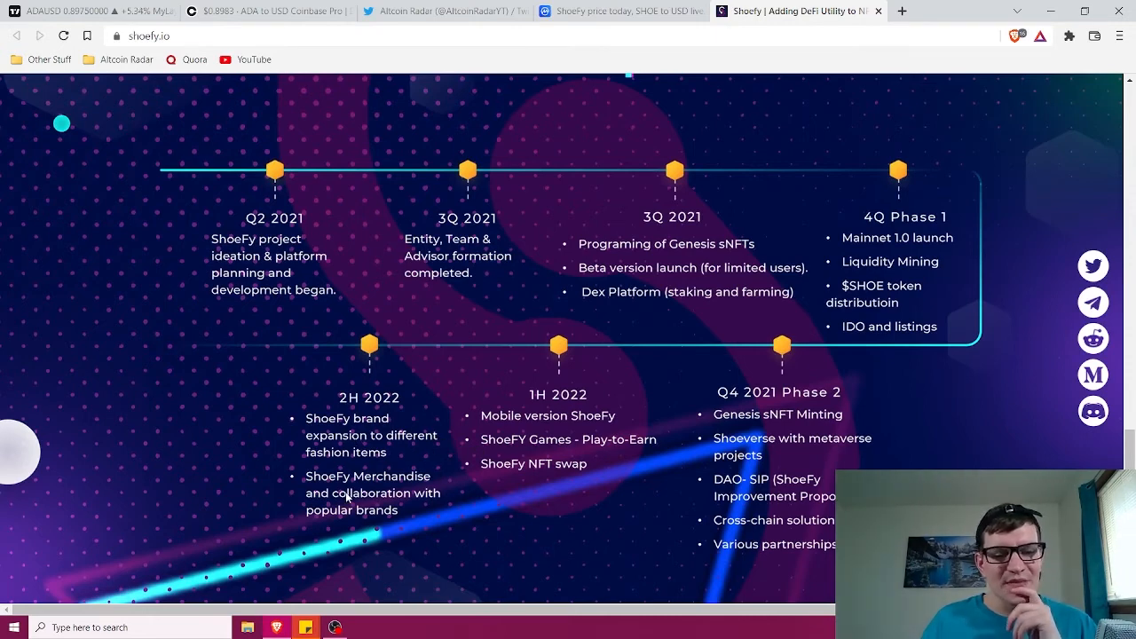
mouse_move(504, 503)
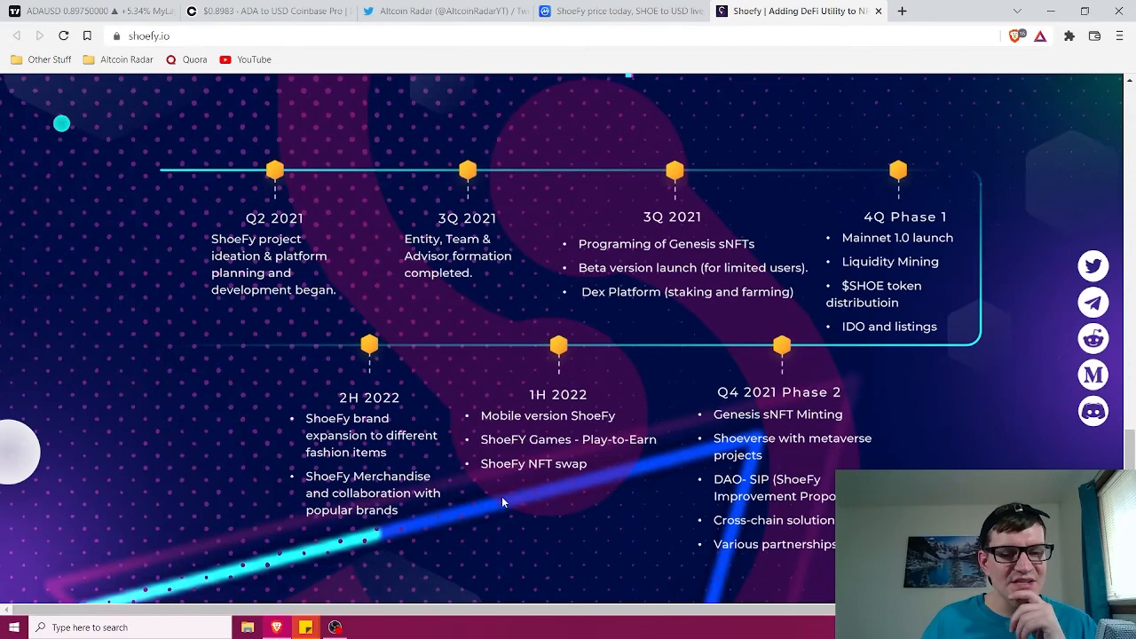
mouse_move(576, 441)
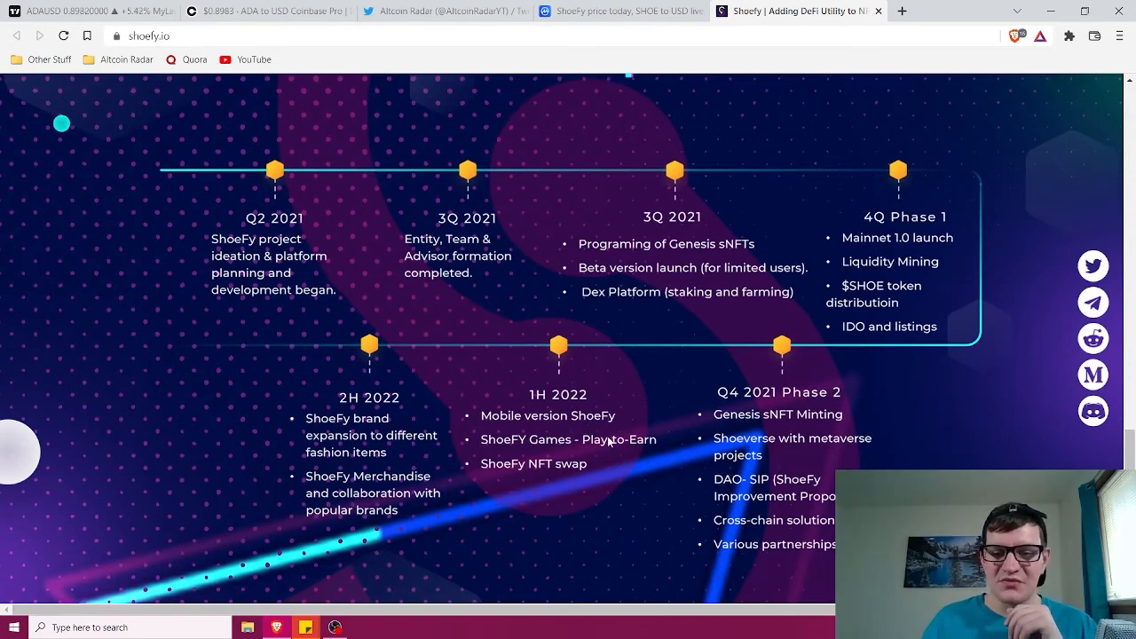
mouse_move(629, 447)
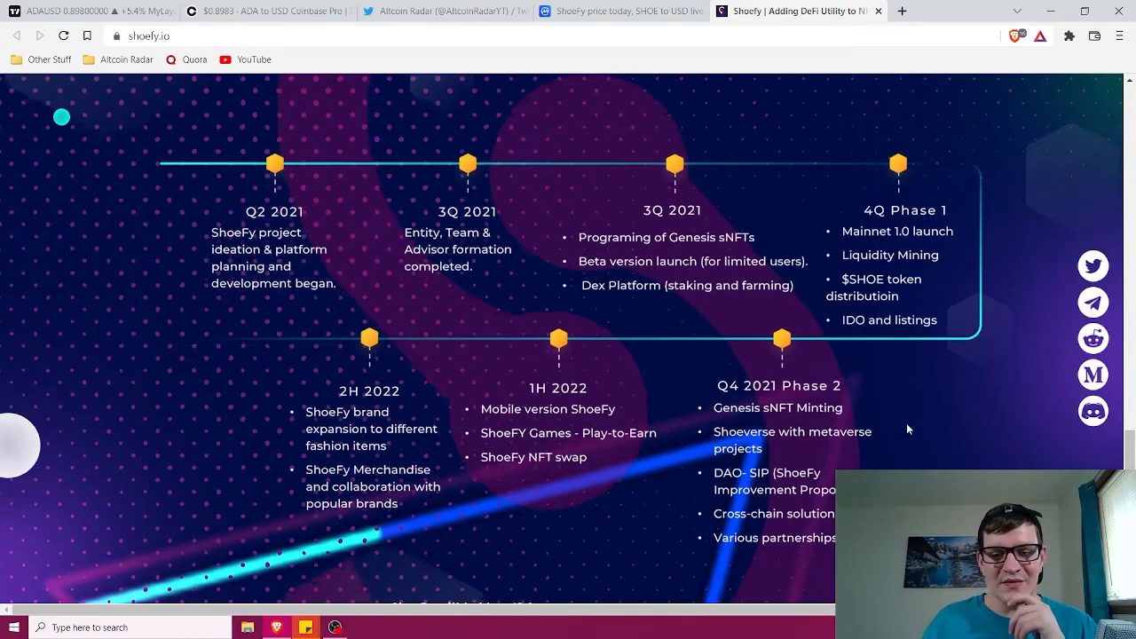
scroll("down", 3)
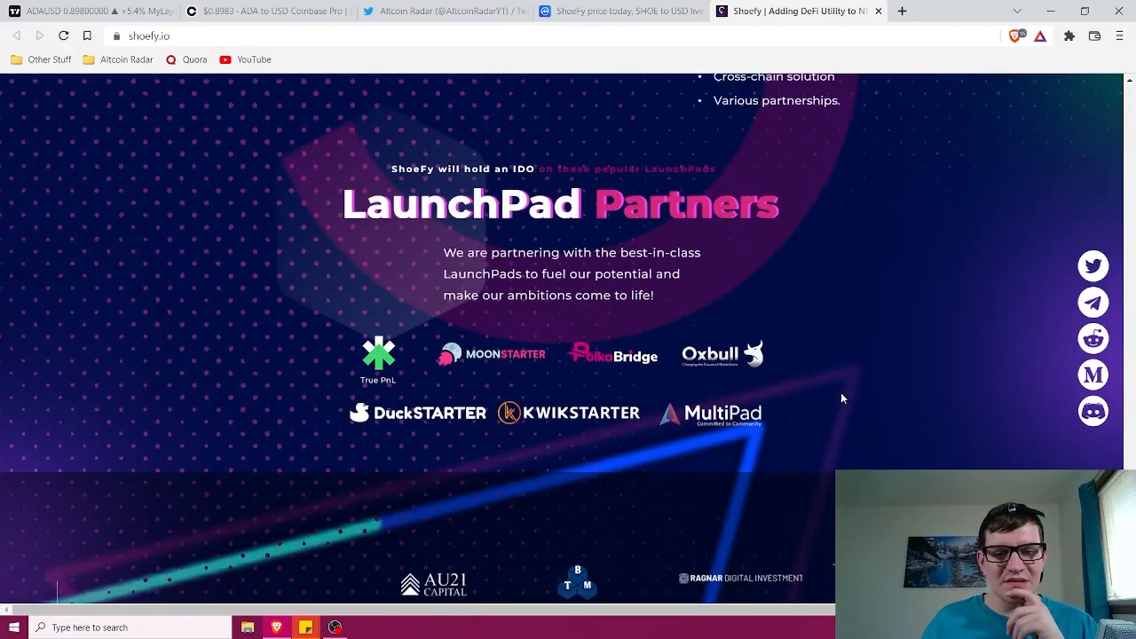
scroll("down", 3)
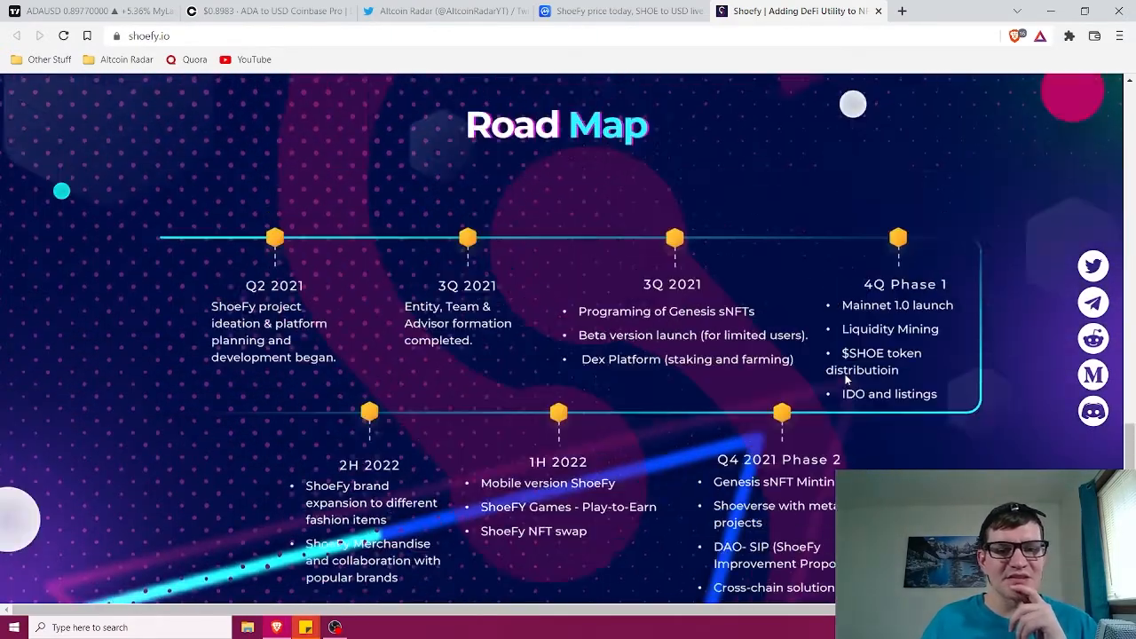
Step: Scroll back to the homepage hero banner and its navigation links
scroll("up", 3)
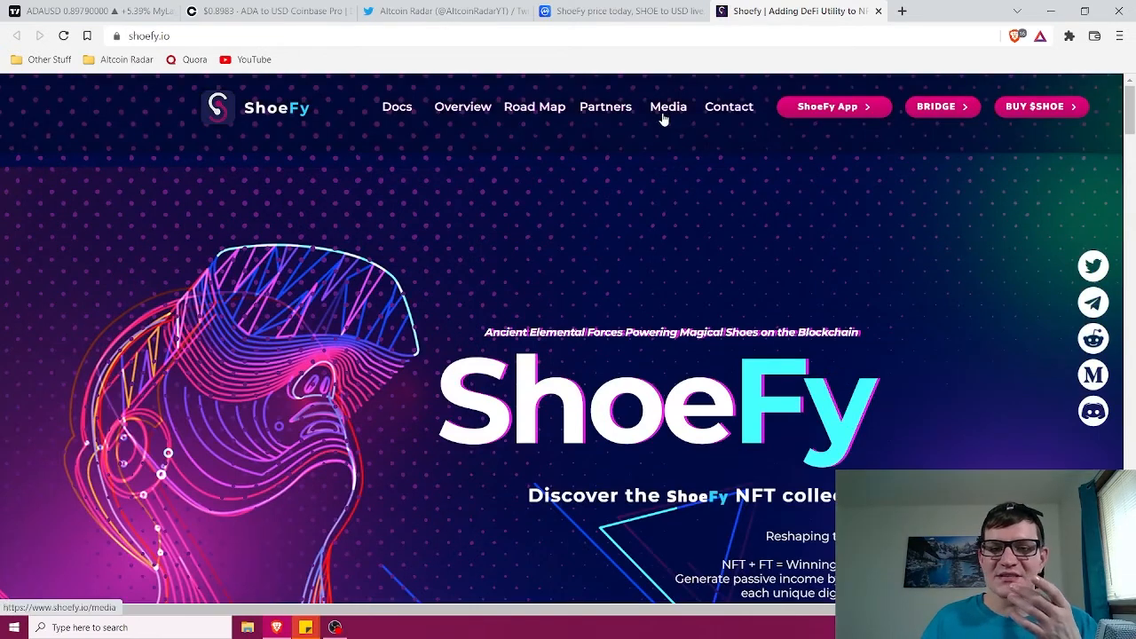
mouse_move(504, 132)
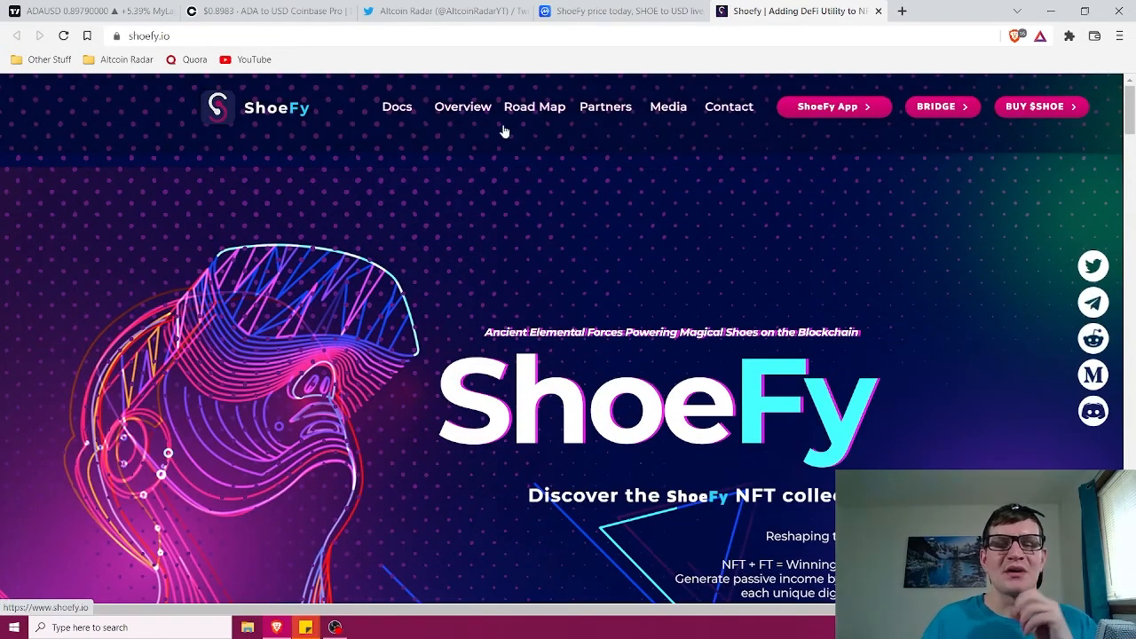
mouse_move(833, 107)
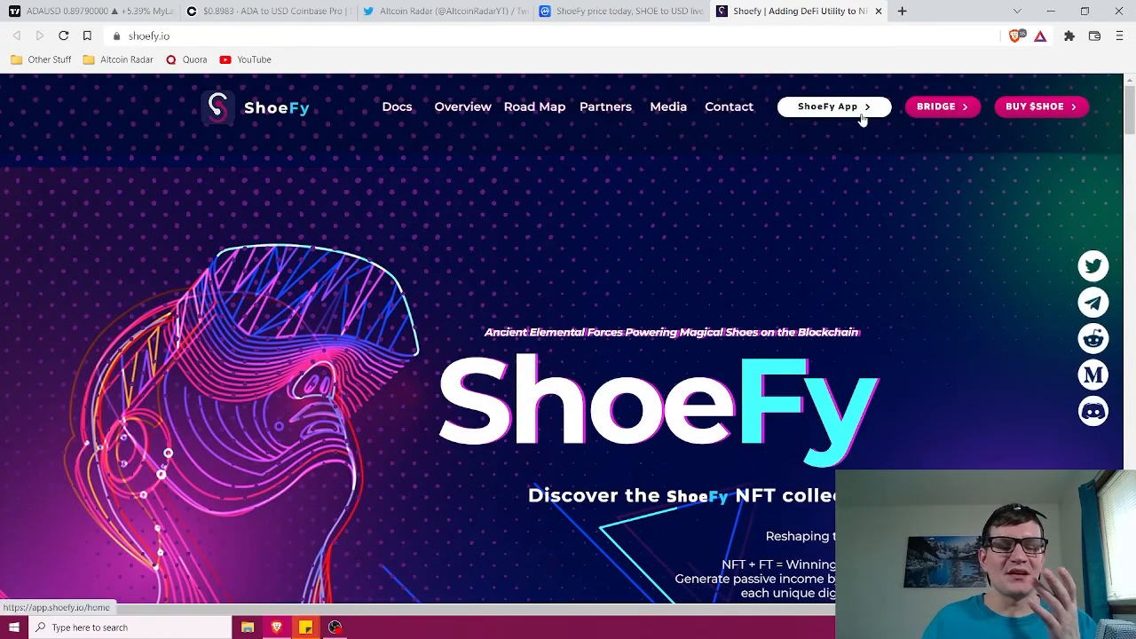
mouse_move(600, 234)
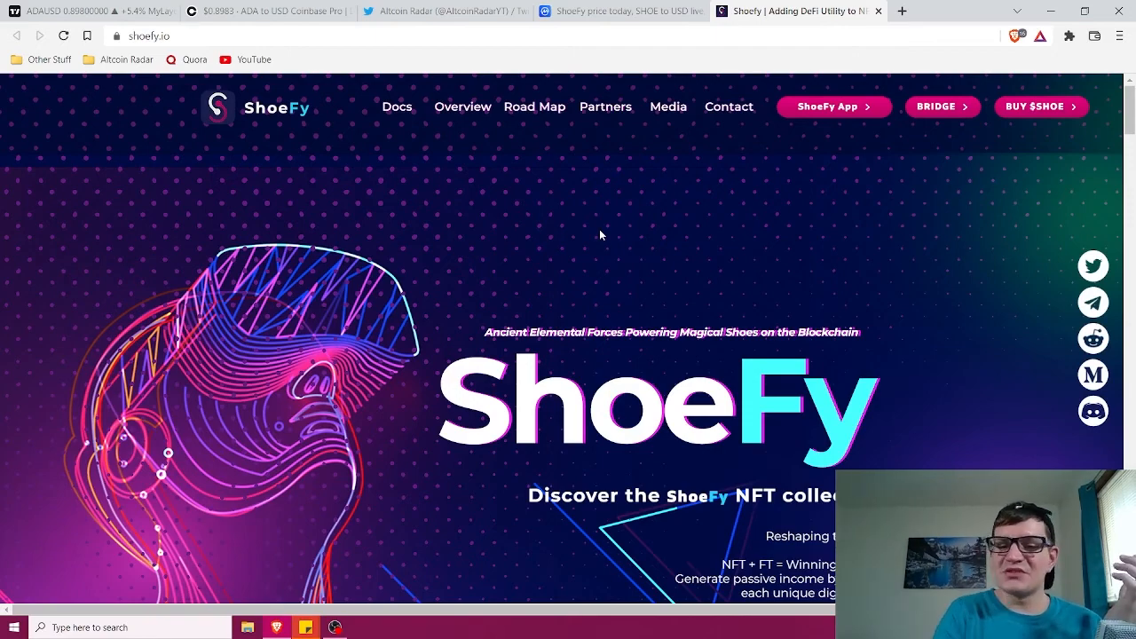
mouse_move(596, 58)
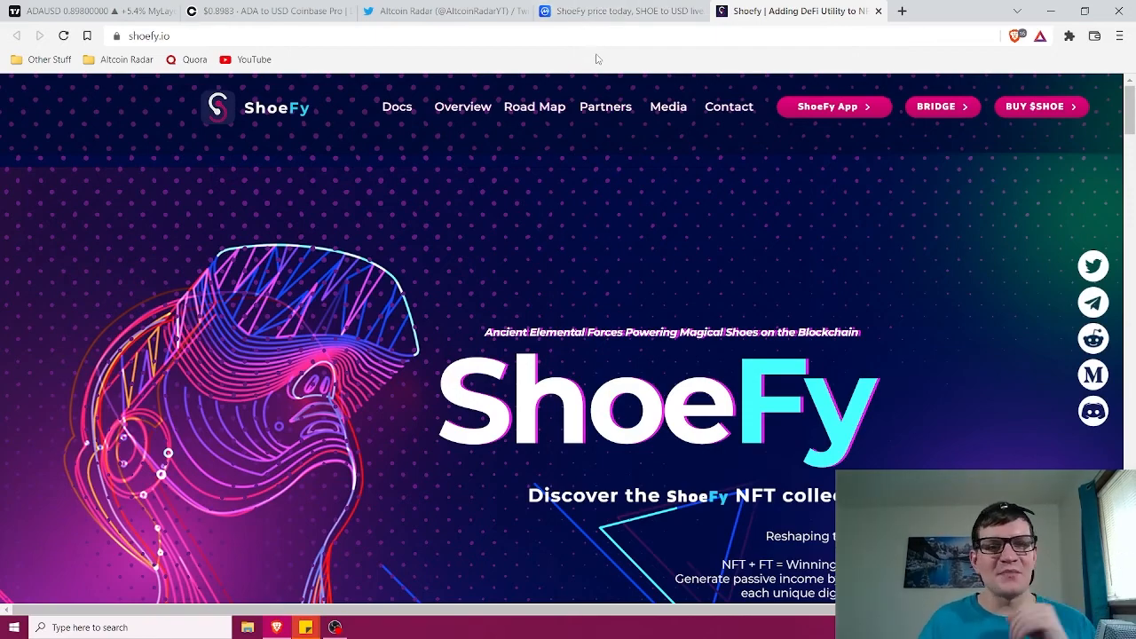